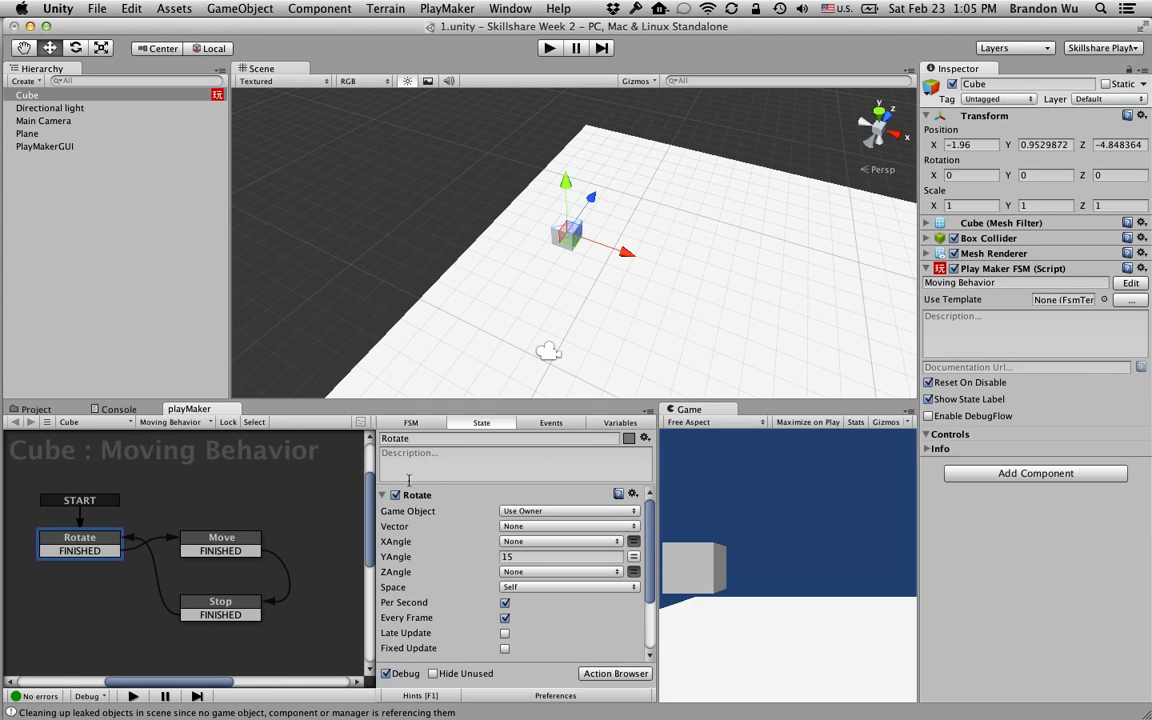
mouse_move(325, 583)
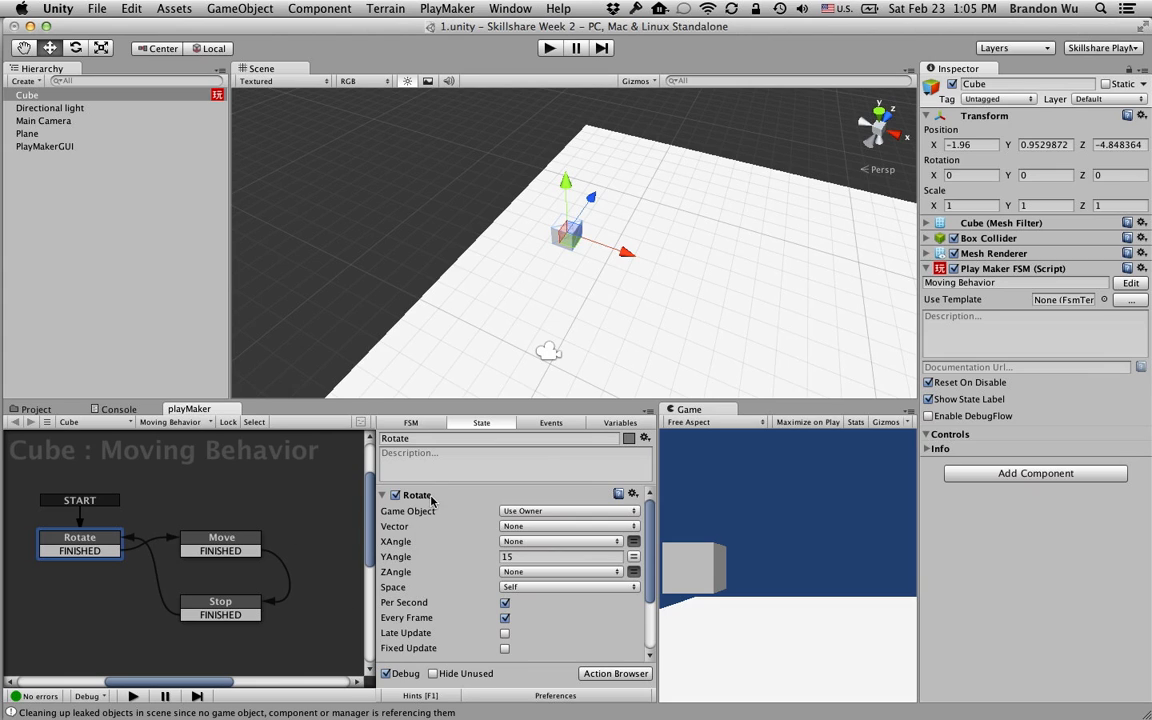
Uncheck Every Frame on the Rotate state's 15-degree Y rotation, leaving Per Second on.
left_click(221, 543)
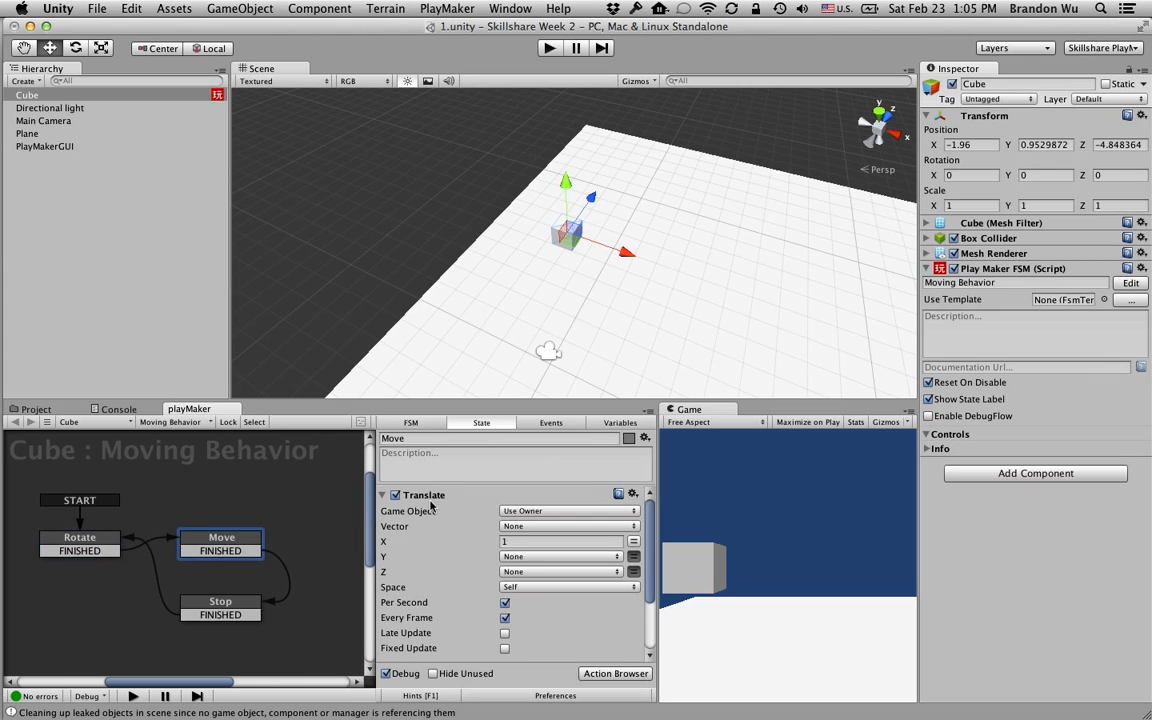
left_click(79, 537)
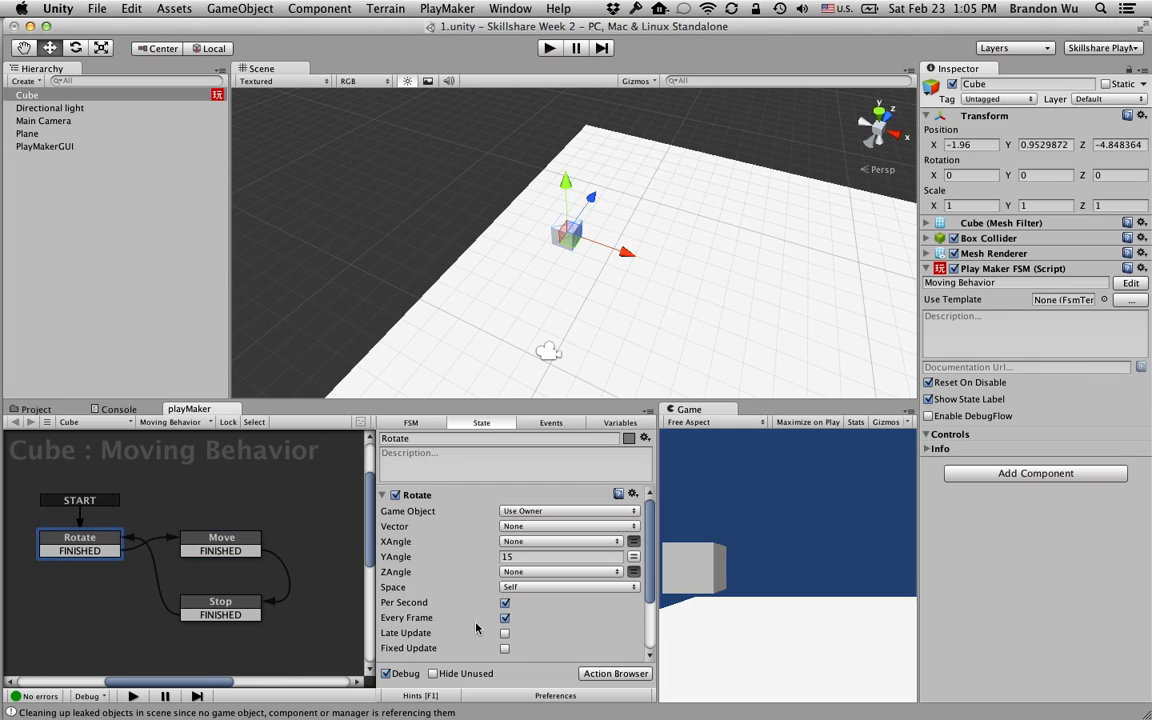
mouse_move(420, 618)
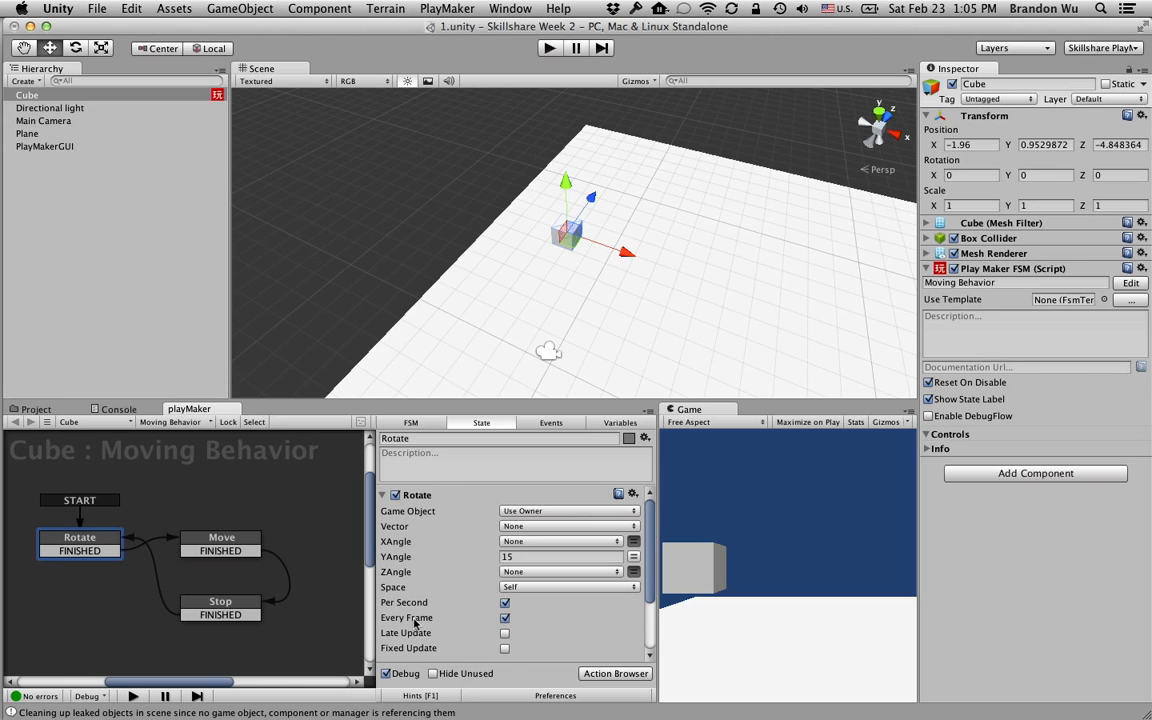
mouse_move(602, 616)
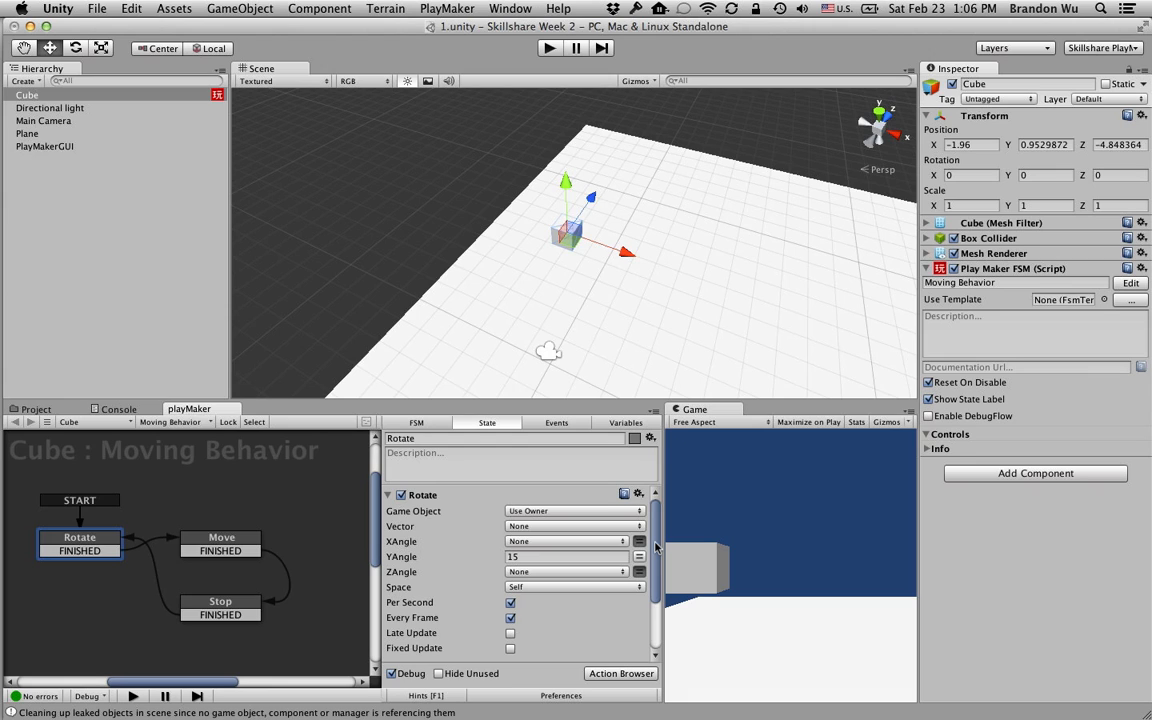
mouse_move(641, 390)
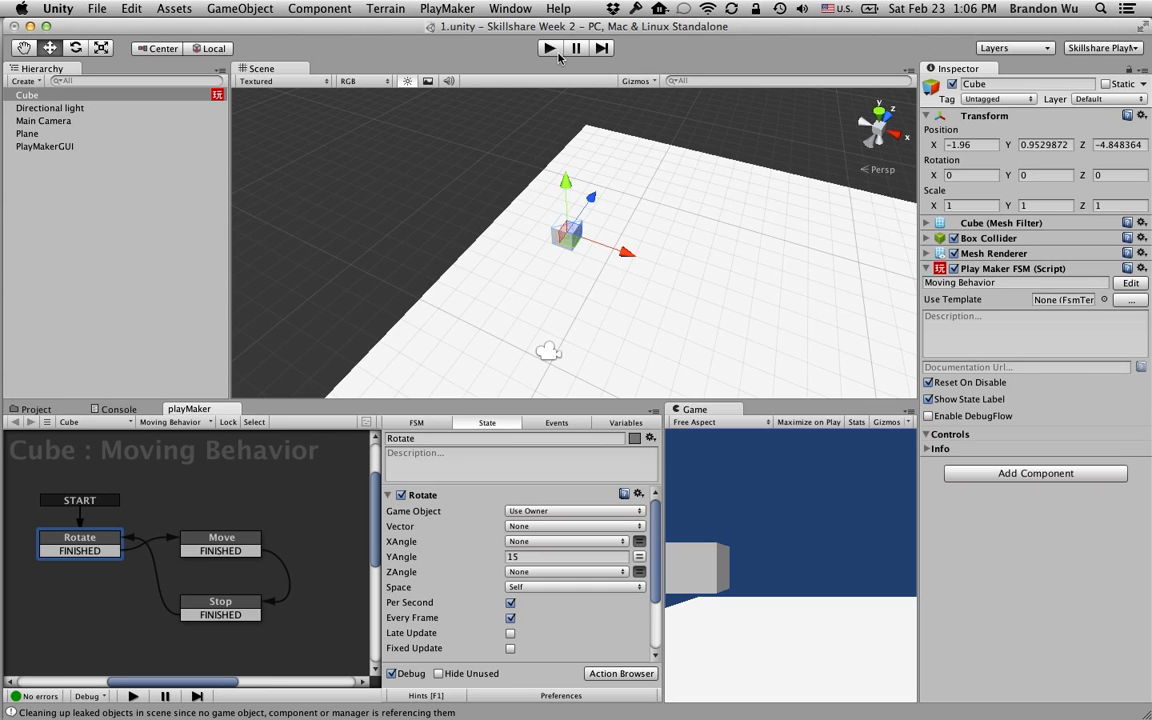
mouse_move(528, 245)
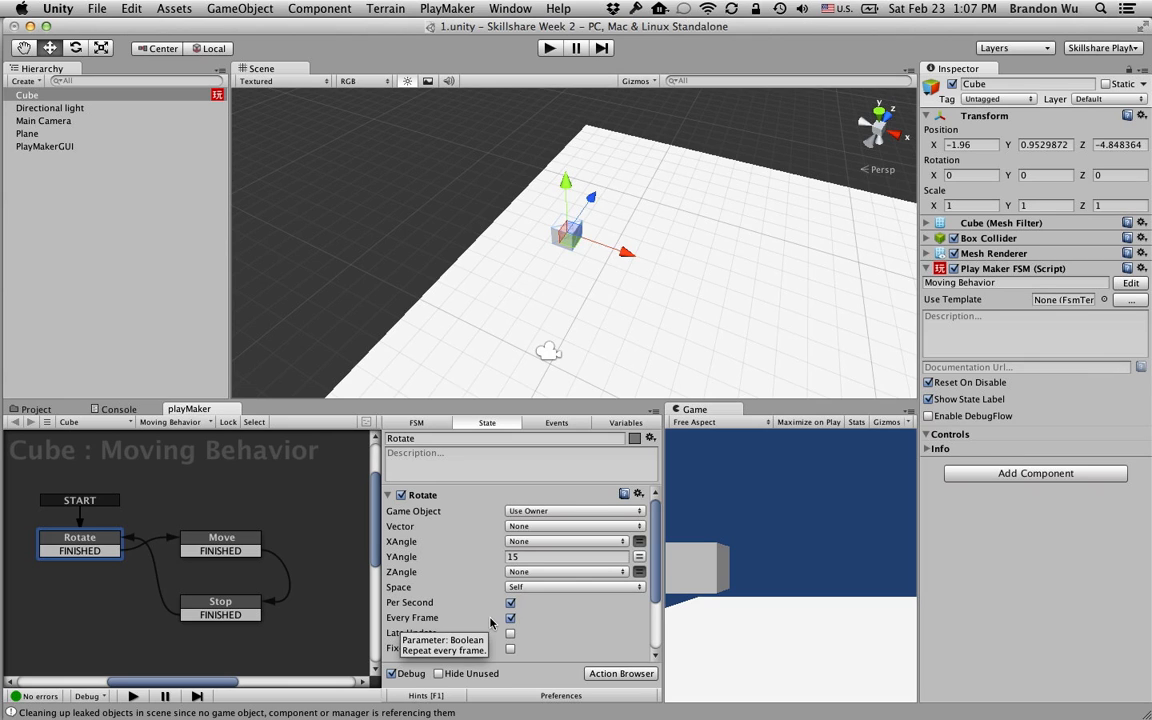
mouse_move(668, 577)
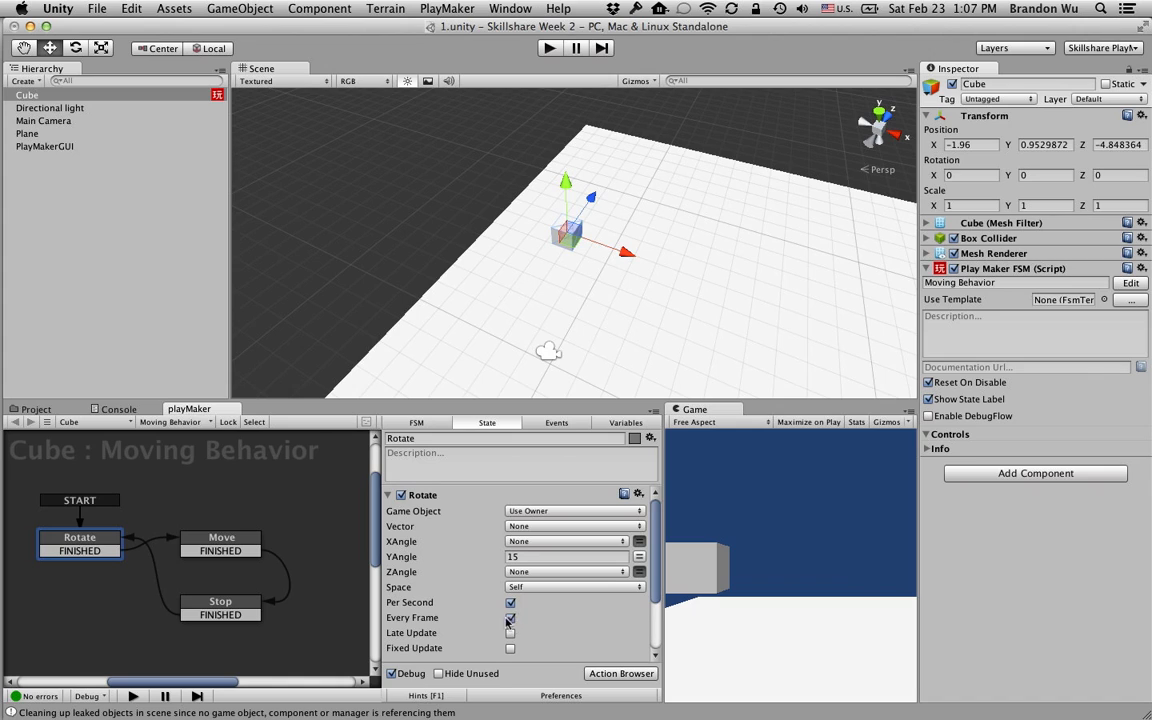
left_click(511, 617)
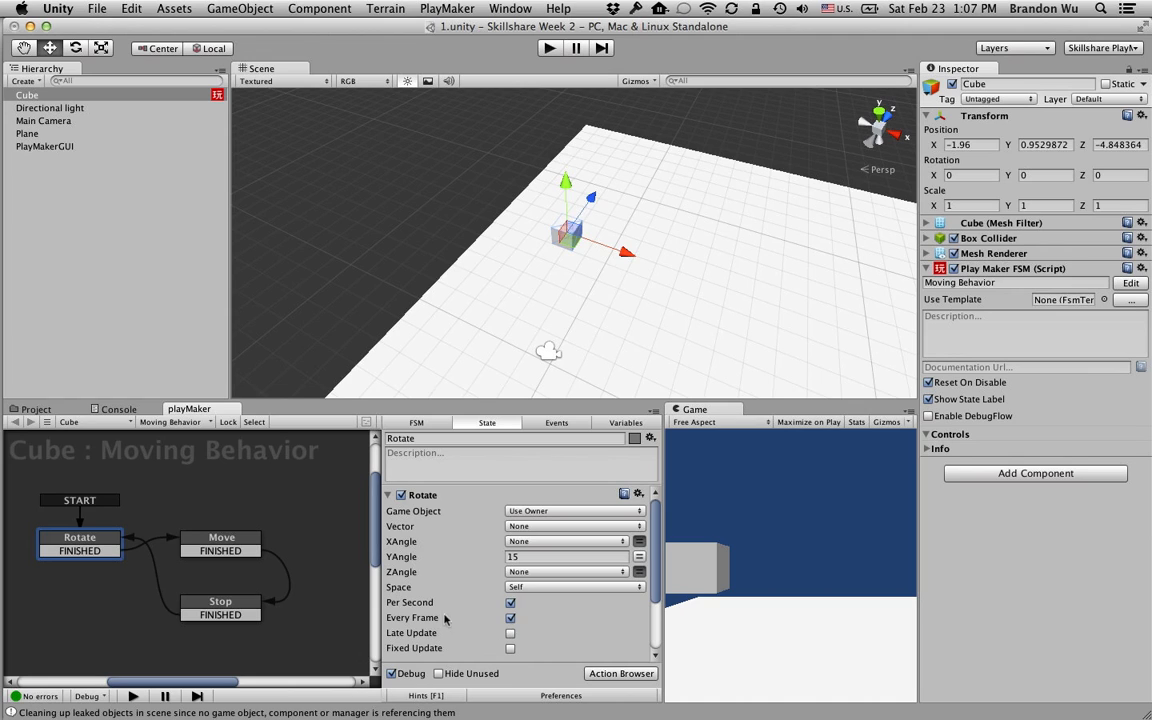
left_click(510, 617)
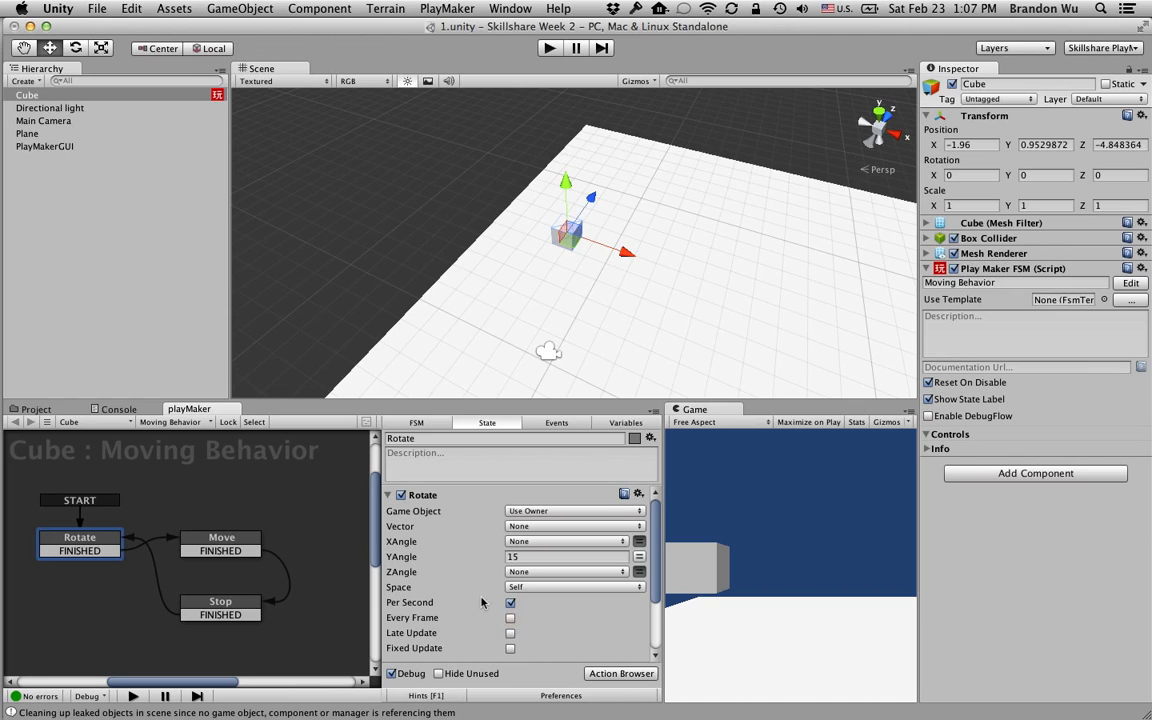
mouse_move(647, 650)
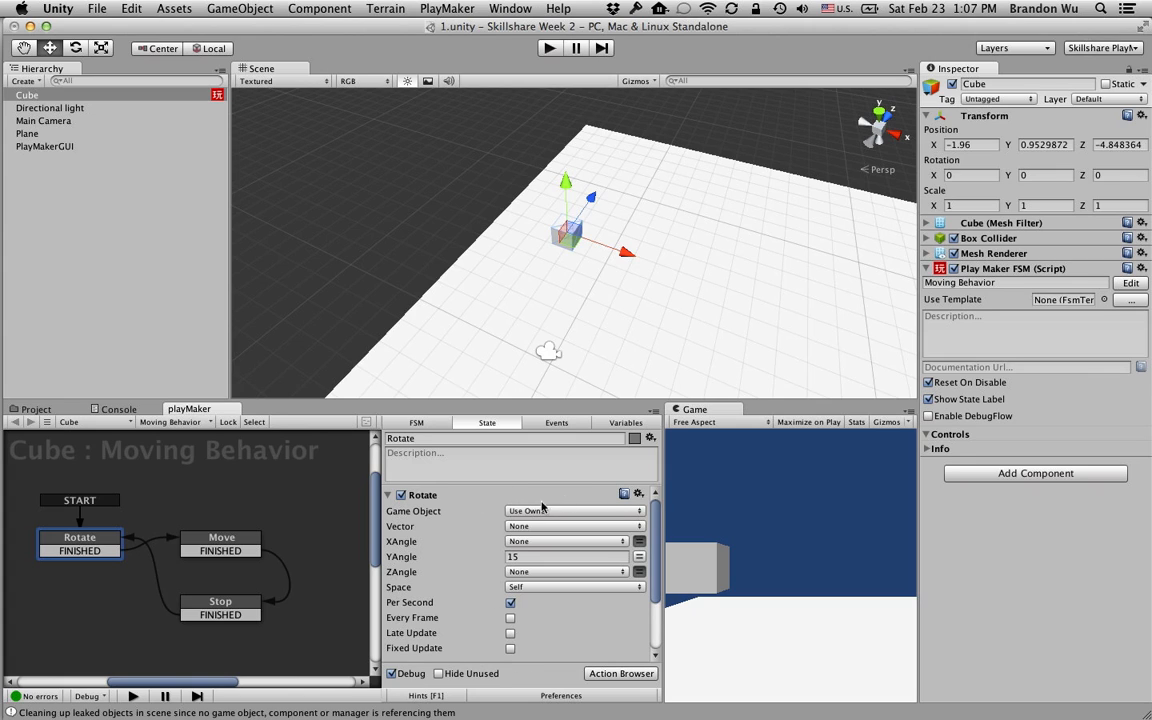
mouse_move(450, 557)
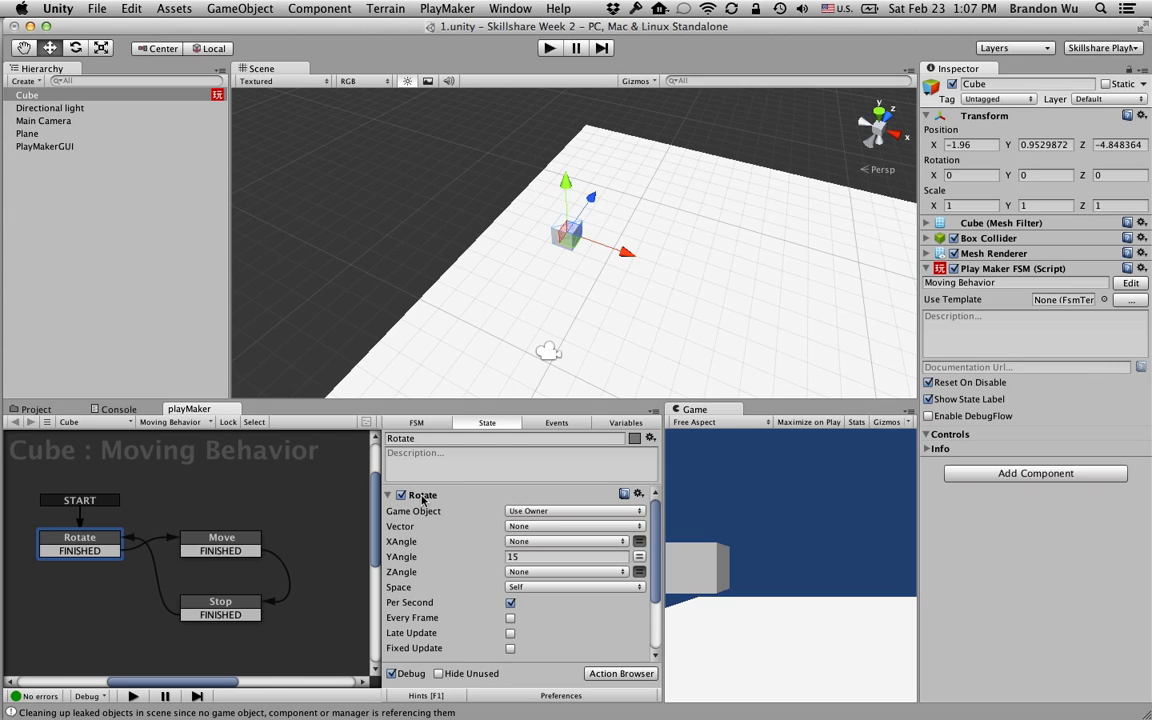
mouse_move(429, 568)
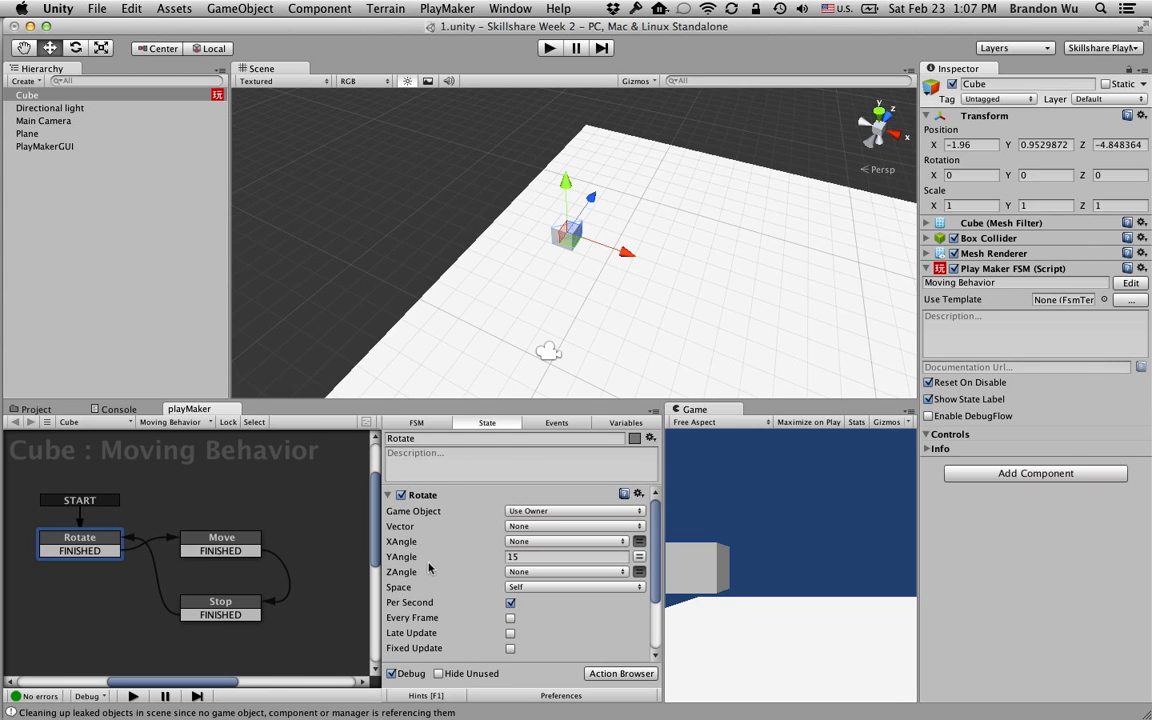
mouse_move(488, 557)
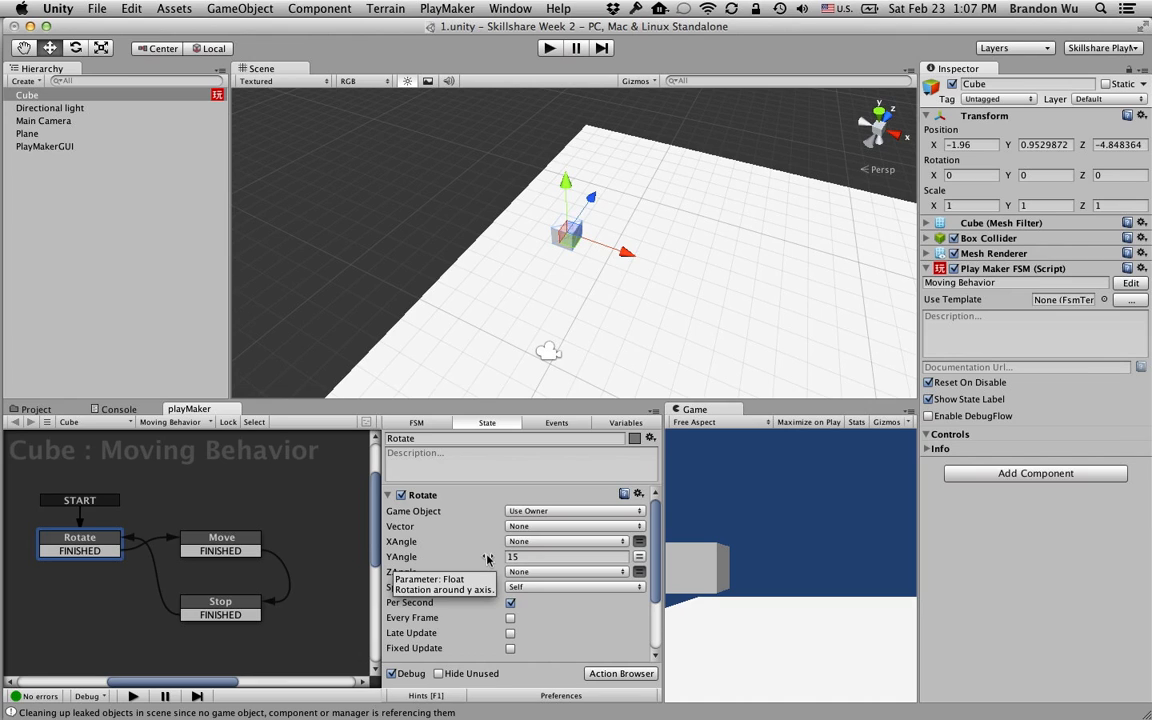
mouse_move(477, 566)
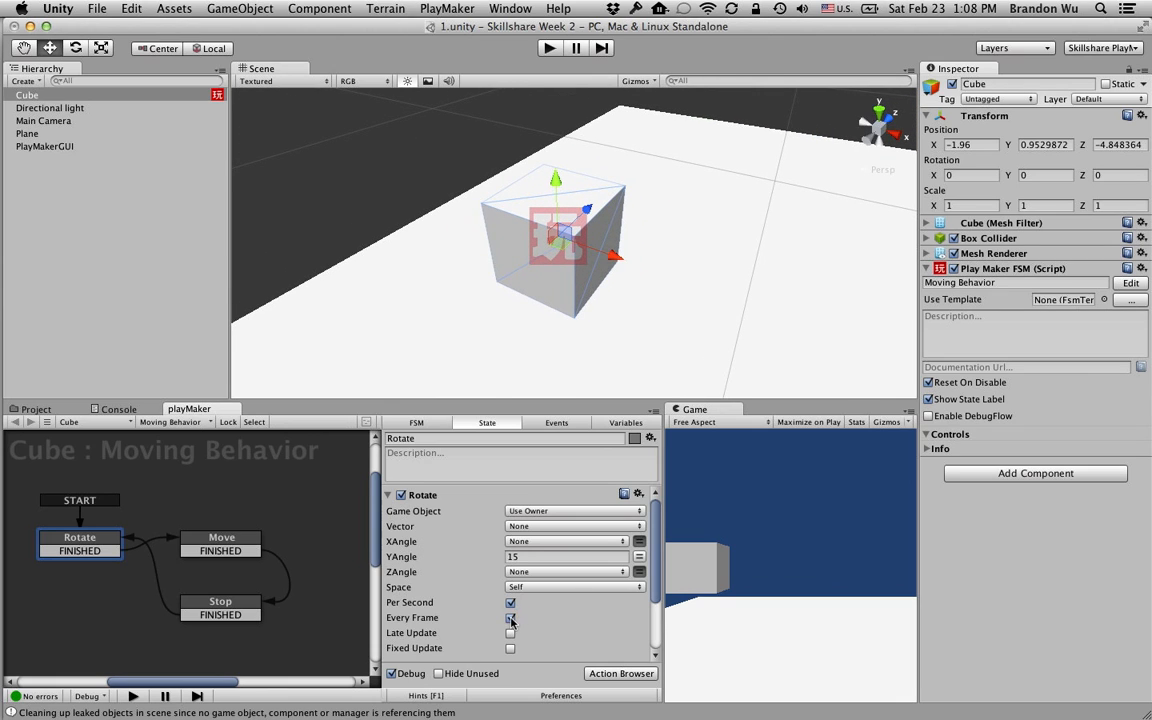
left_click(511, 617)
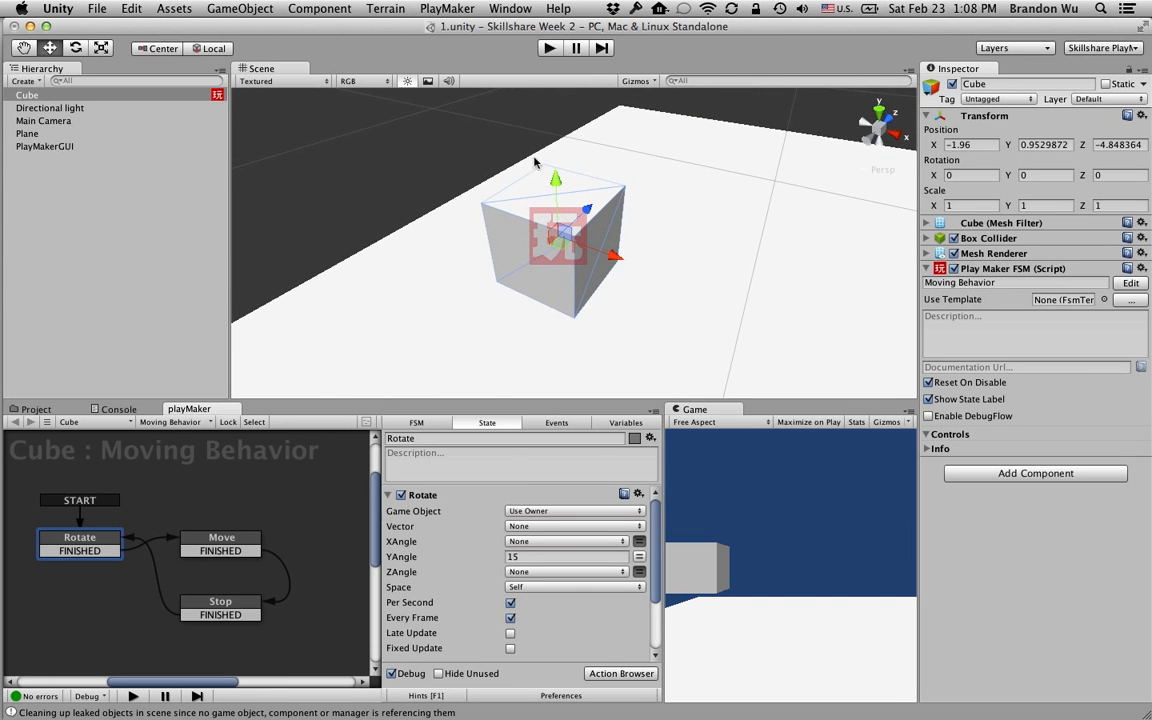
left_click(548, 48)
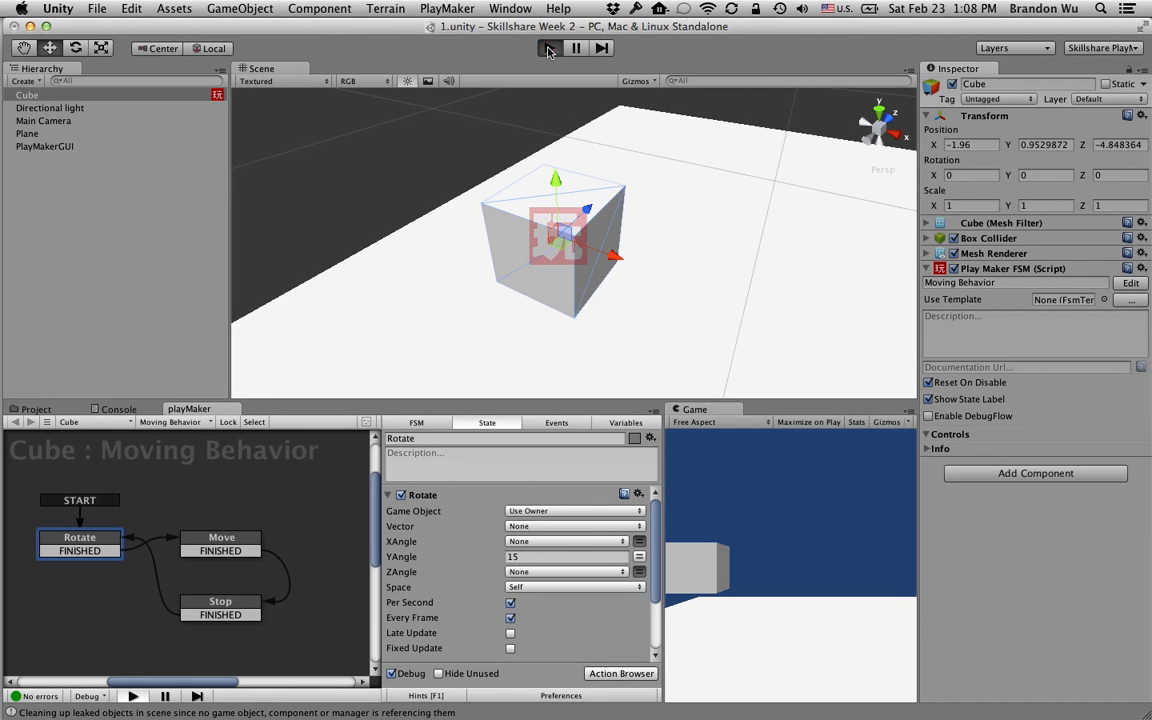
left_click(547, 48)
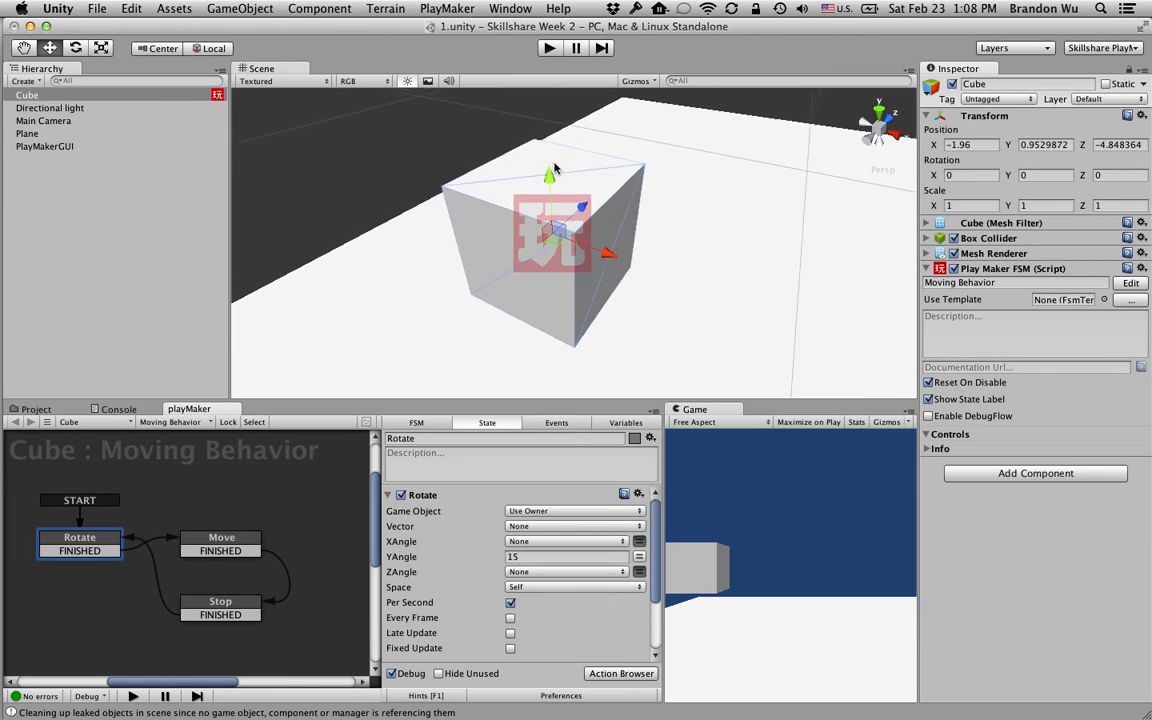
Run a quick Play test of the cube's FSM, then pause and stop it.
left_click(548, 48)
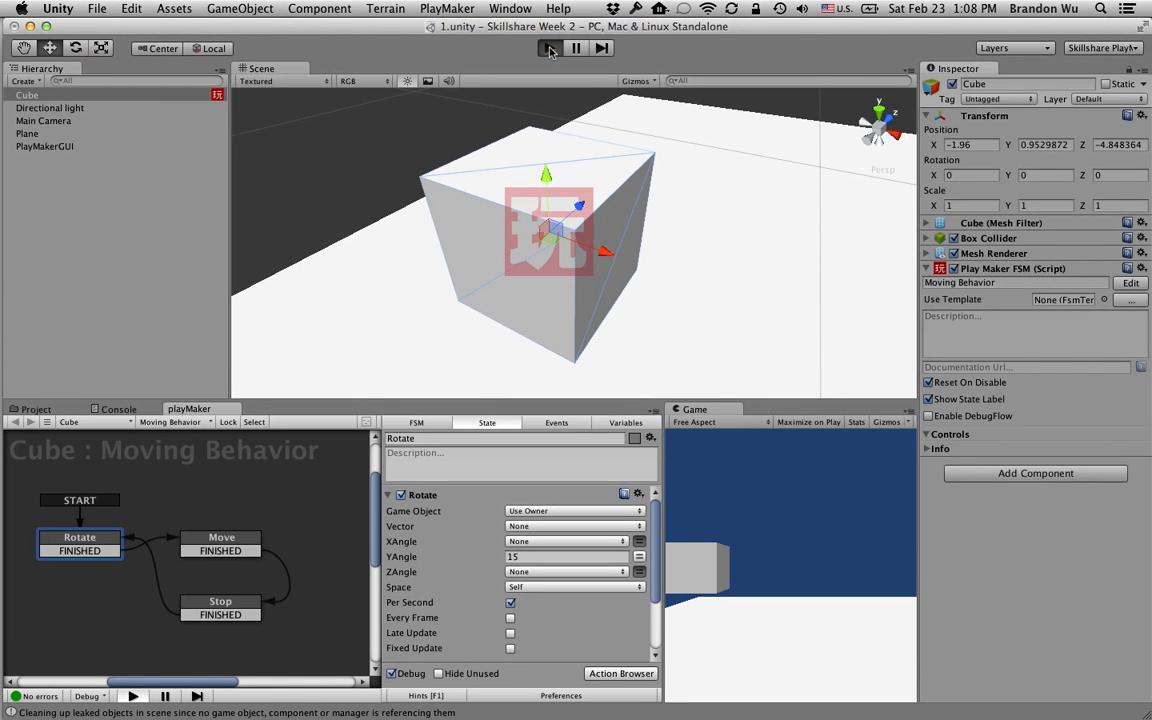
left_click(548, 48)
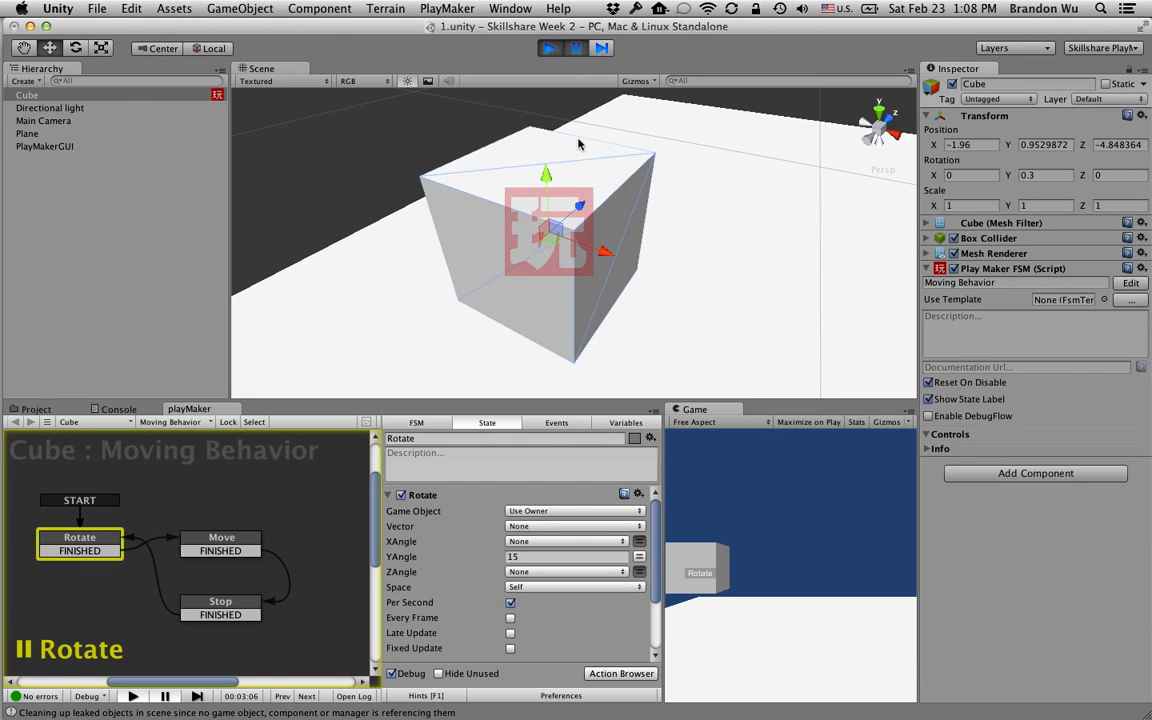
mouse_move(557, 216)
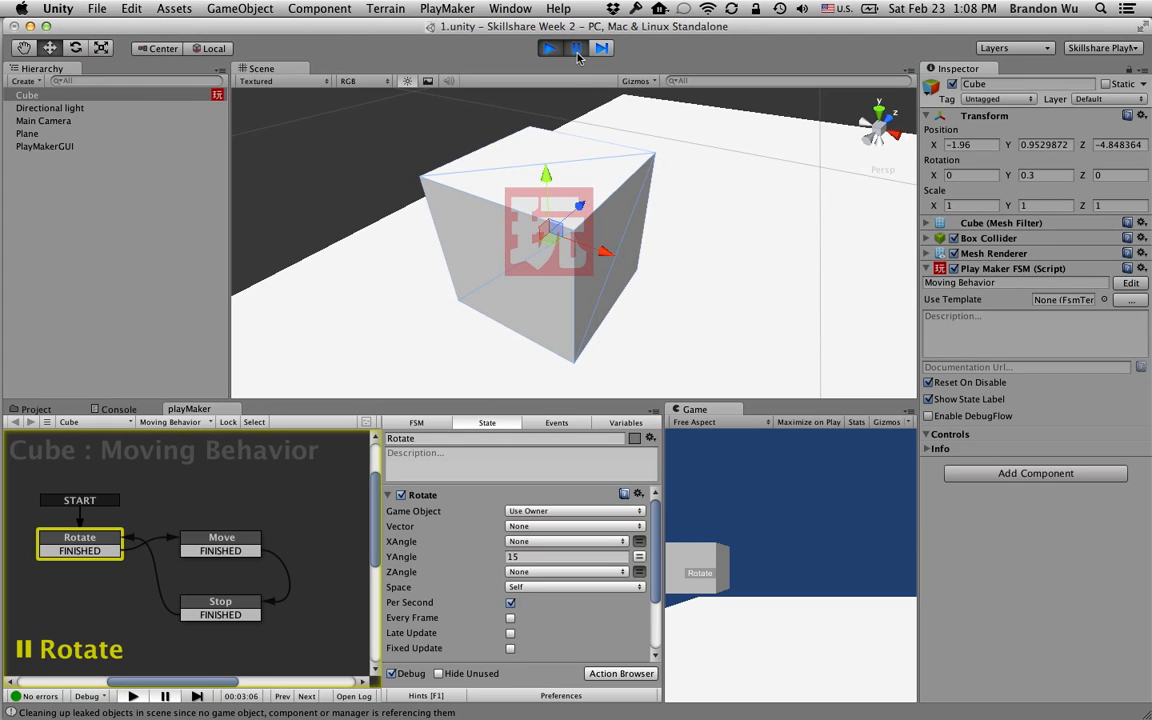
left_click(576, 48)
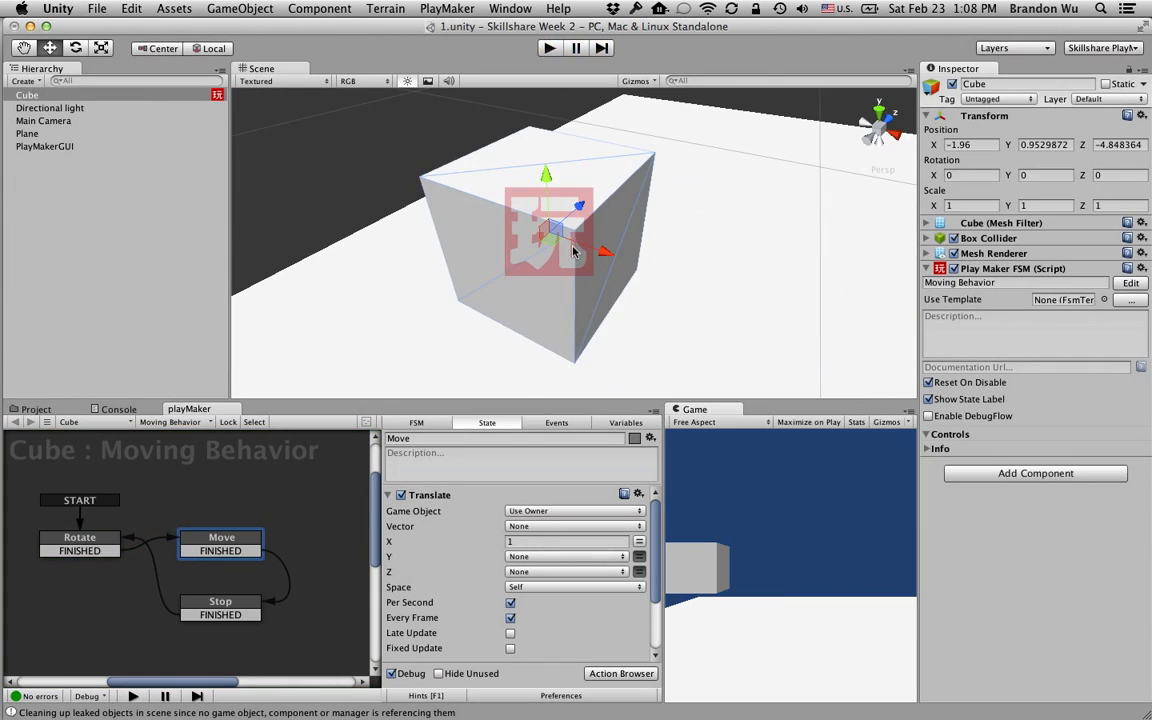
Reselect the Rotate state to show its 15-degree-per-second Y rotation action.
left_click(79, 537)
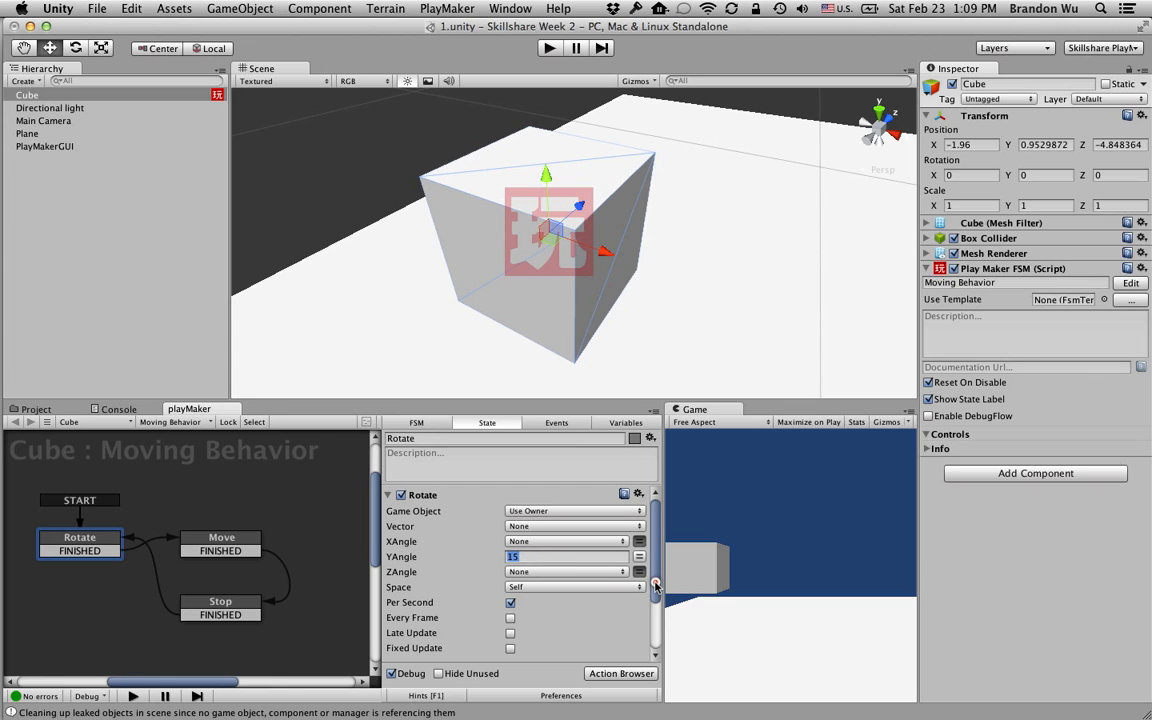
mouse_move(428, 628)
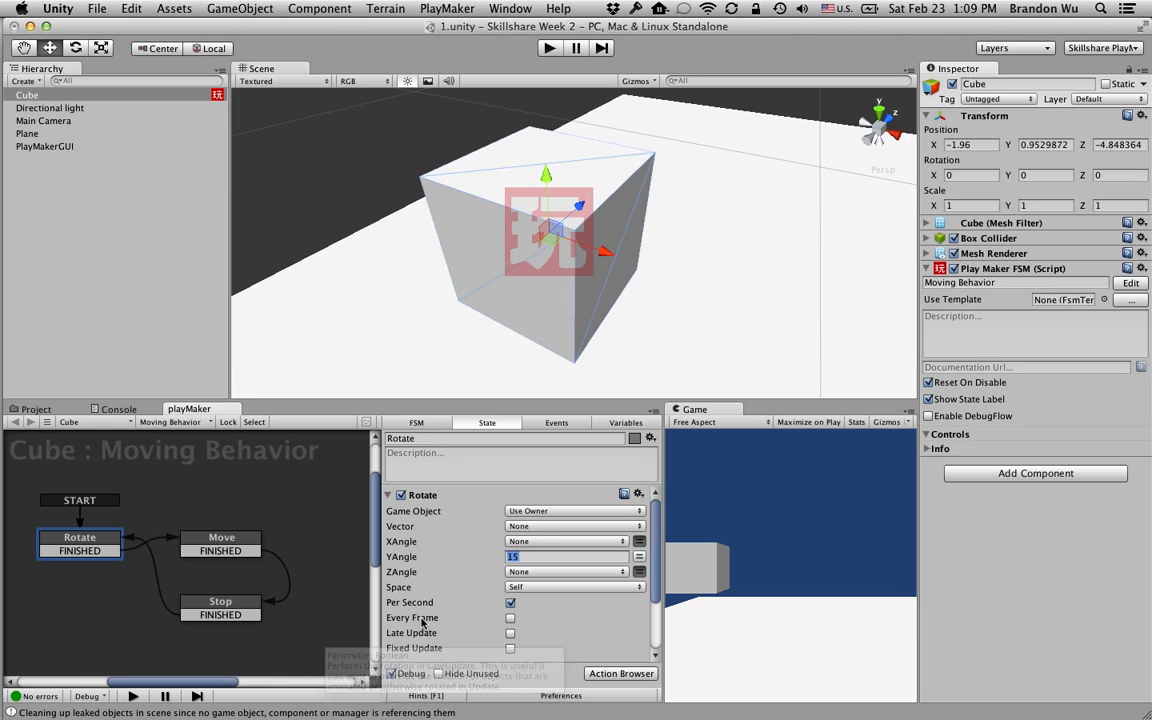
mouse_move(480, 626)
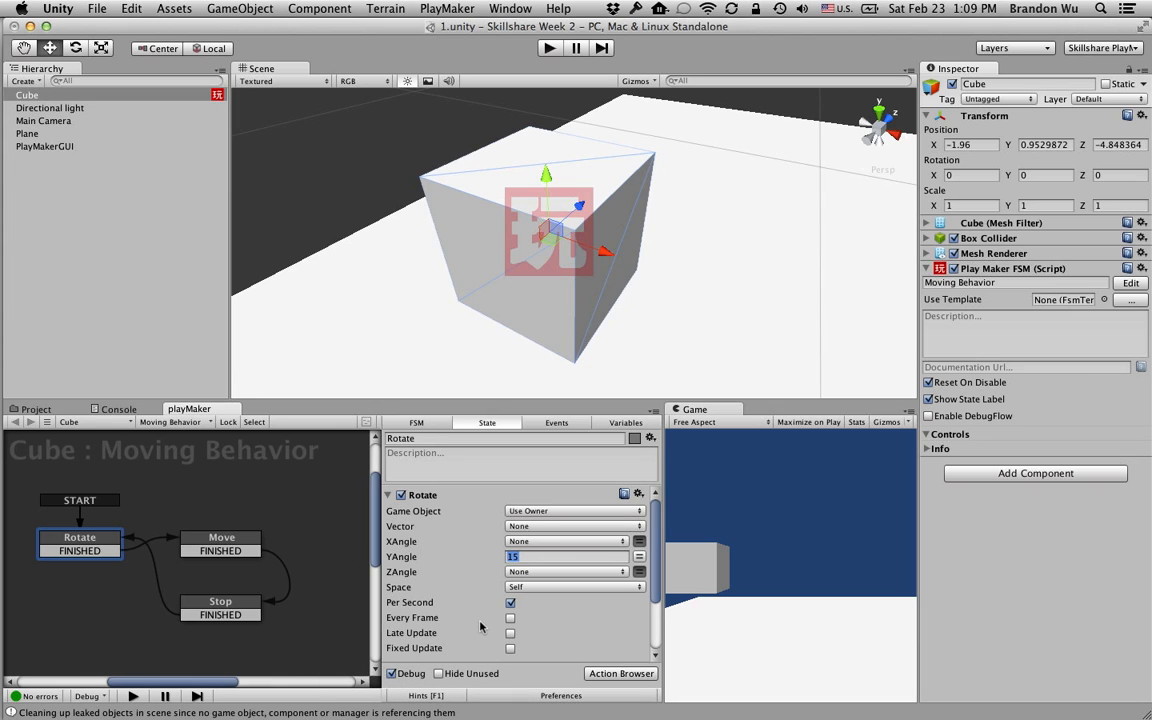
mouse_move(480, 627)
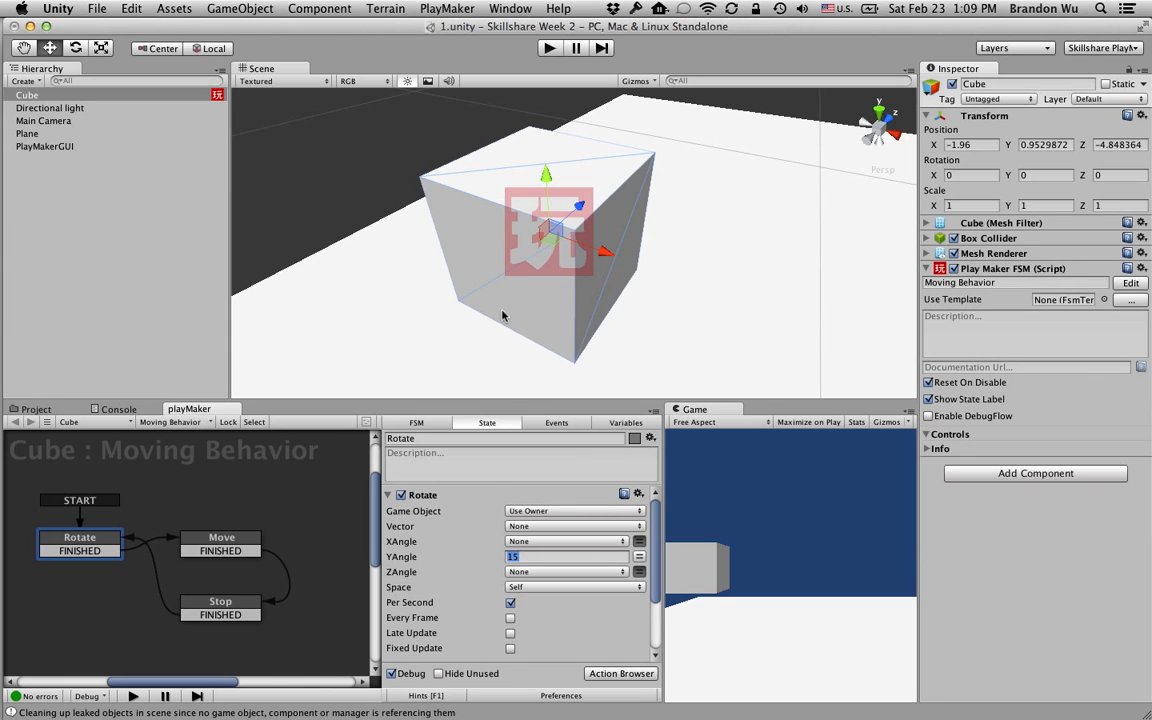
mouse_move(597, 508)
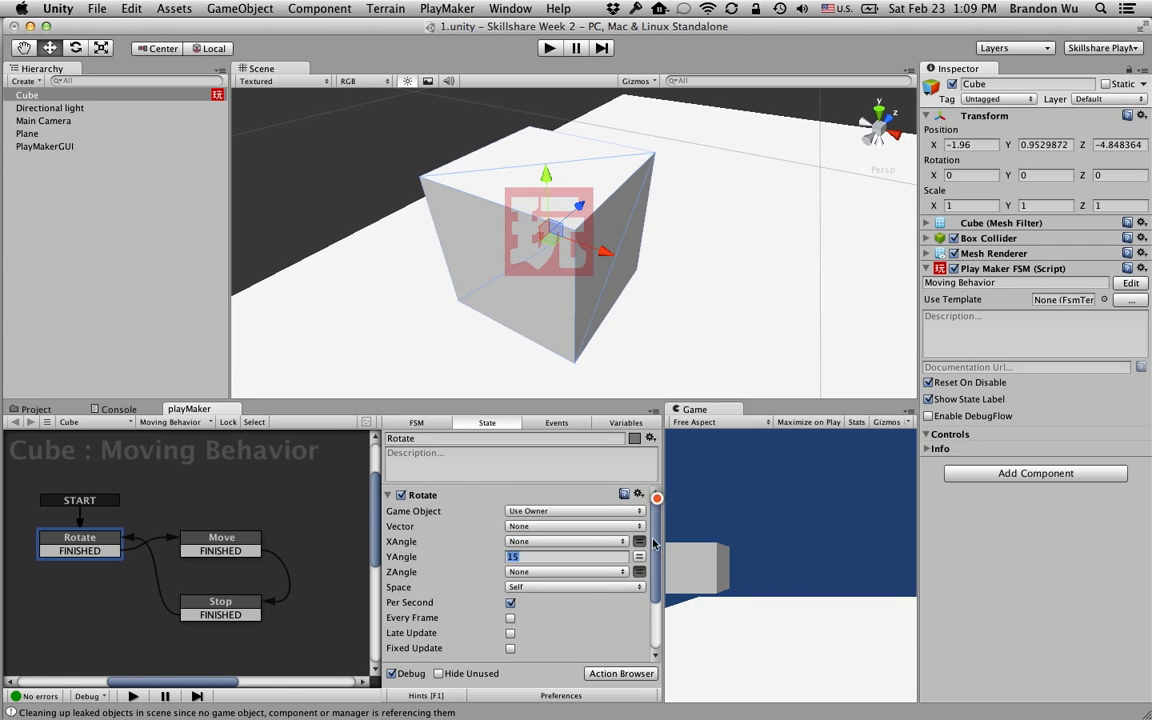
mouse_move(425, 623)
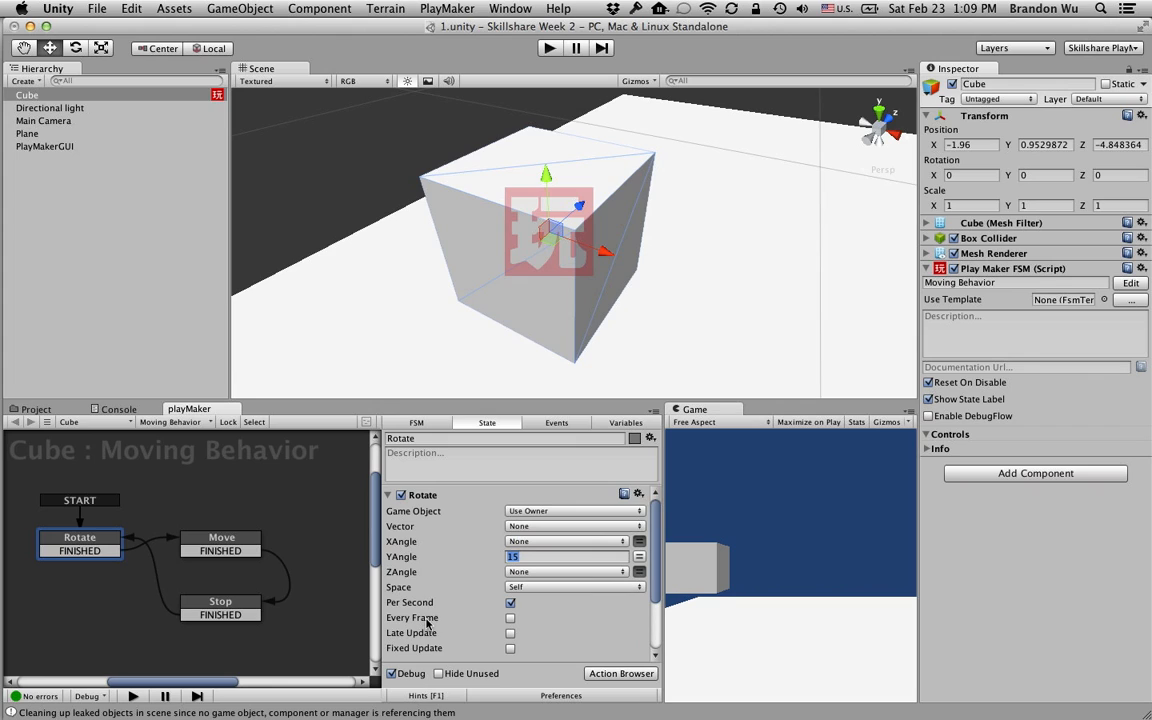
mouse_move(551, 642)
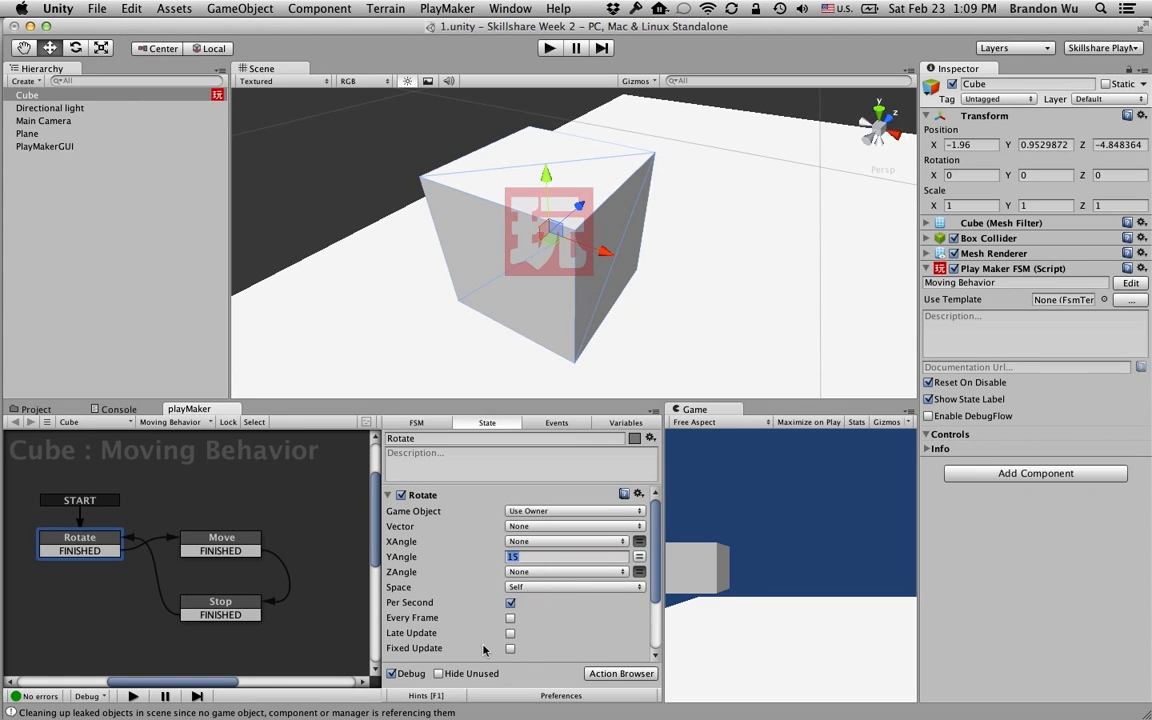
mouse_move(440, 625)
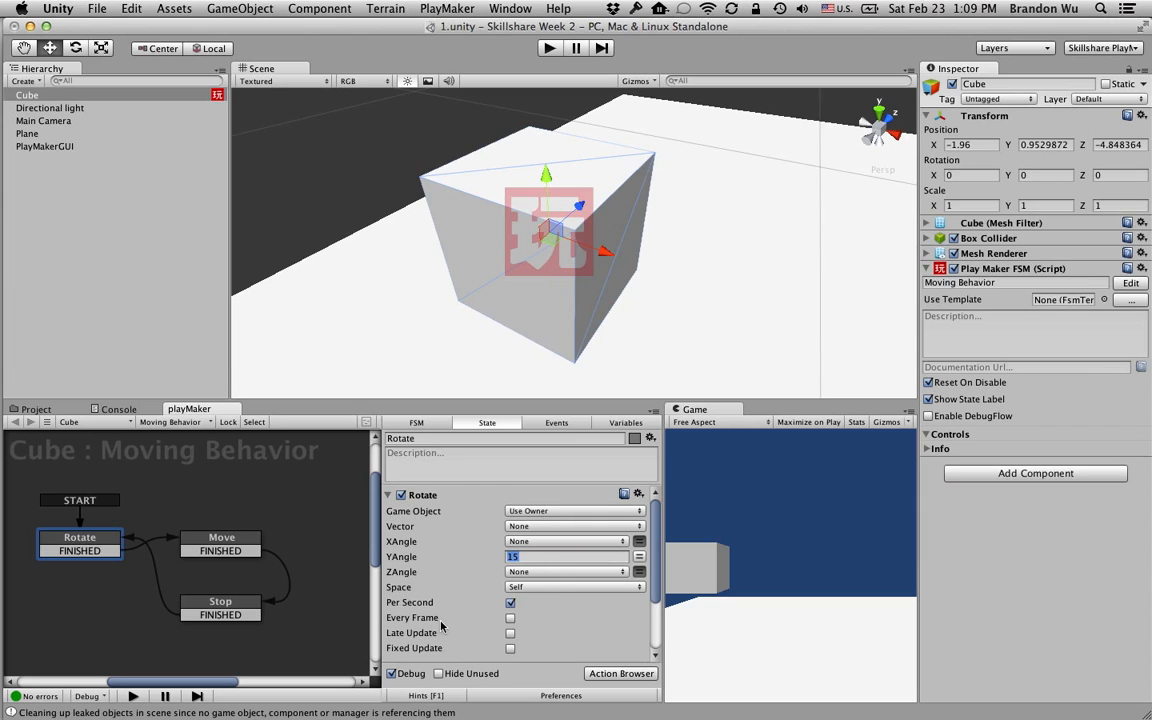
mouse_move(443, 617)
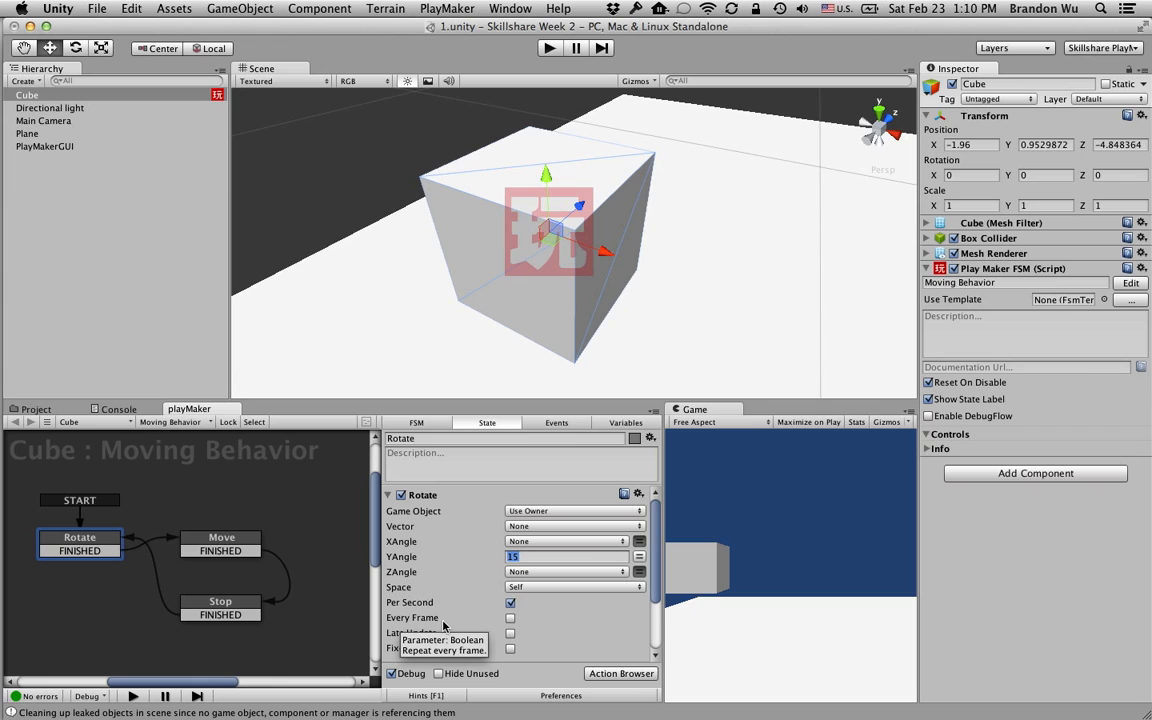
mouse_move(398, 587)
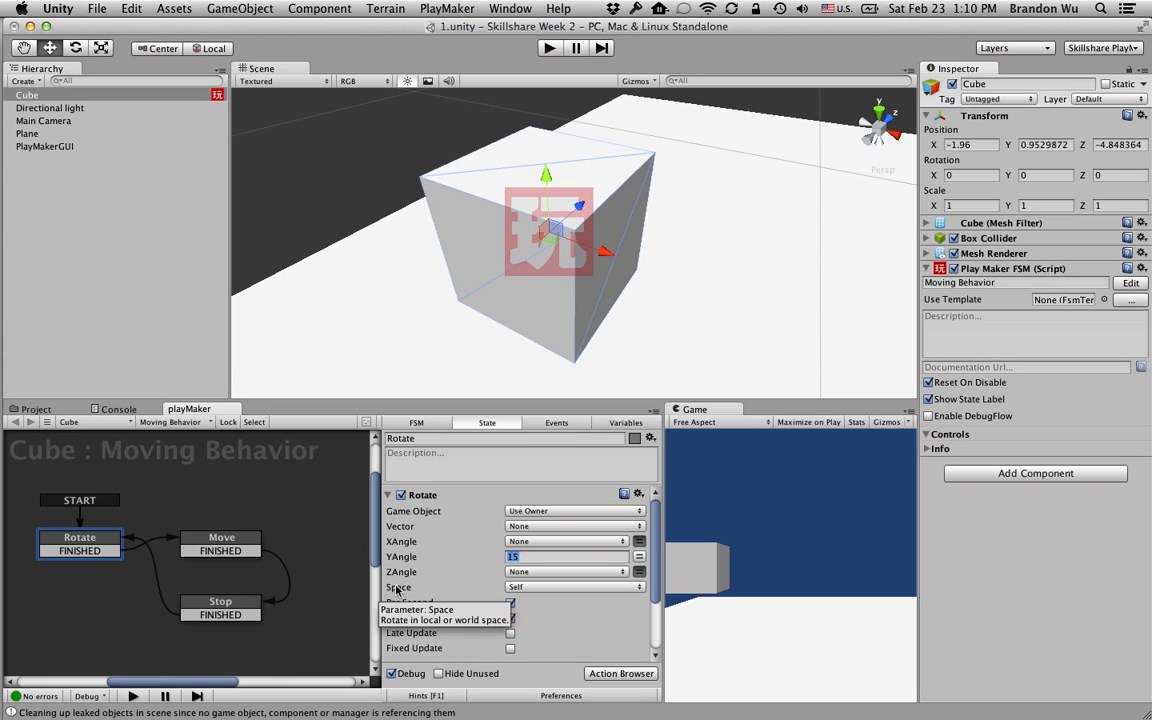
Turn off Every Frame on Move's Translate, and give Rotate Every Frame with Wait Time 3.
left_click(220, 543)
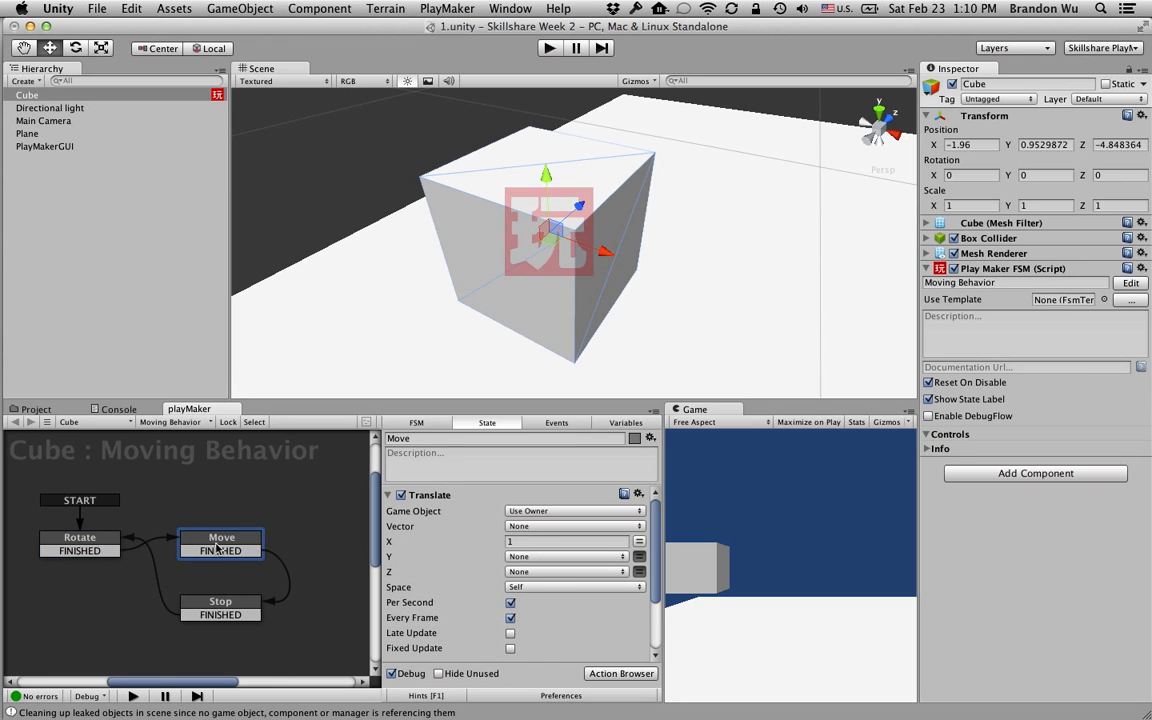
mouse_move(512, 632)
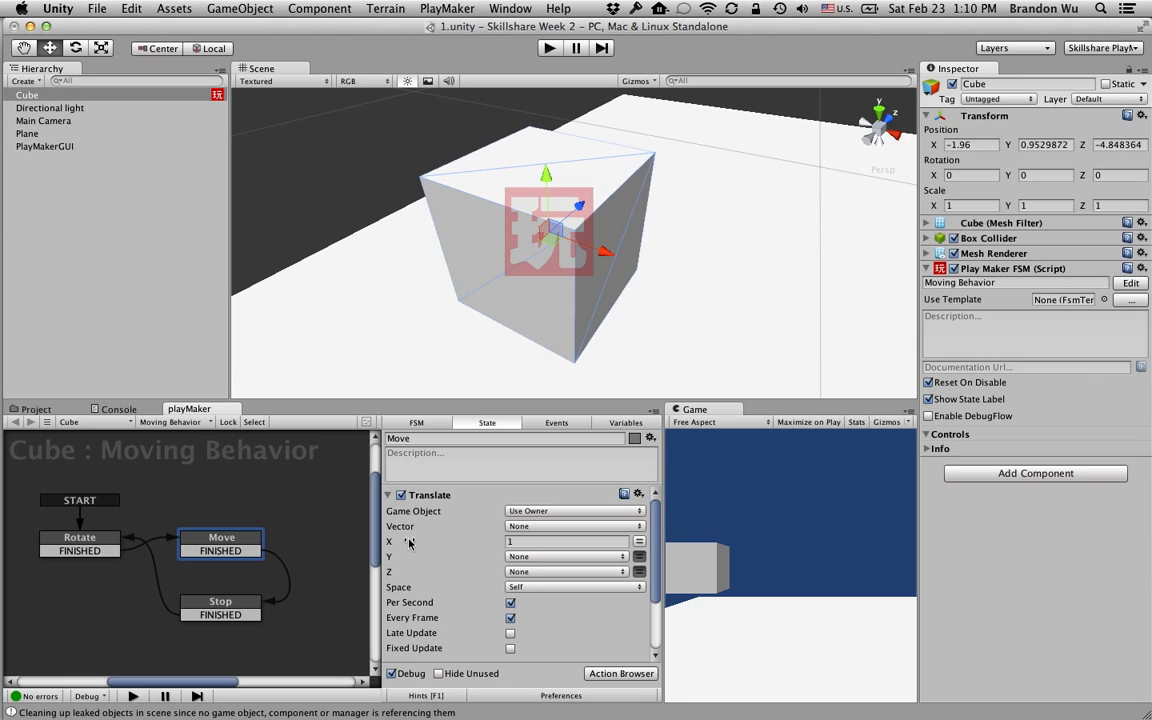
mouse_move(407, 541)
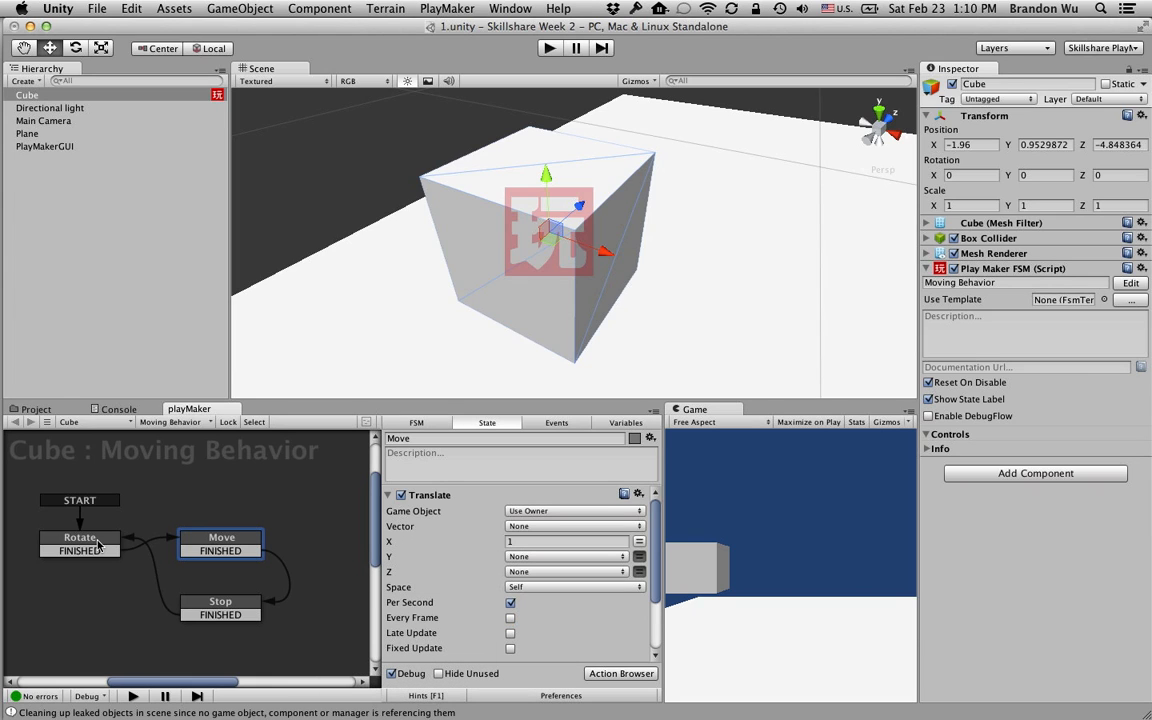
left_click(79, 537)
type("3")
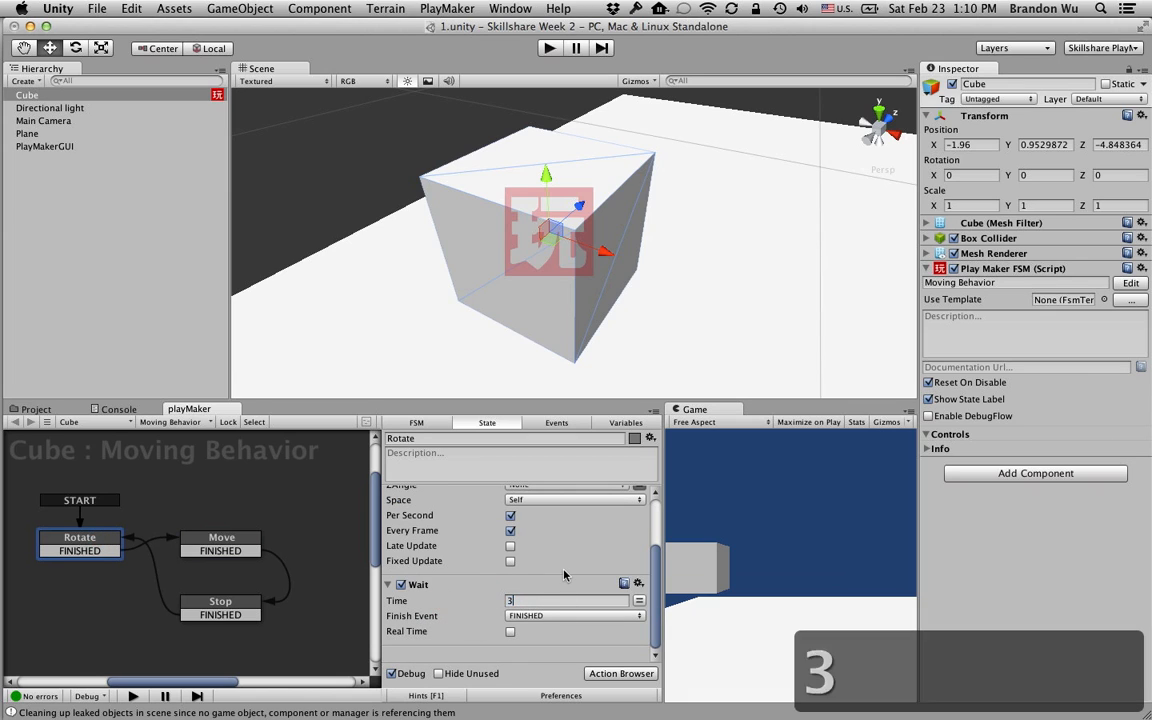
left_click(221, 543)
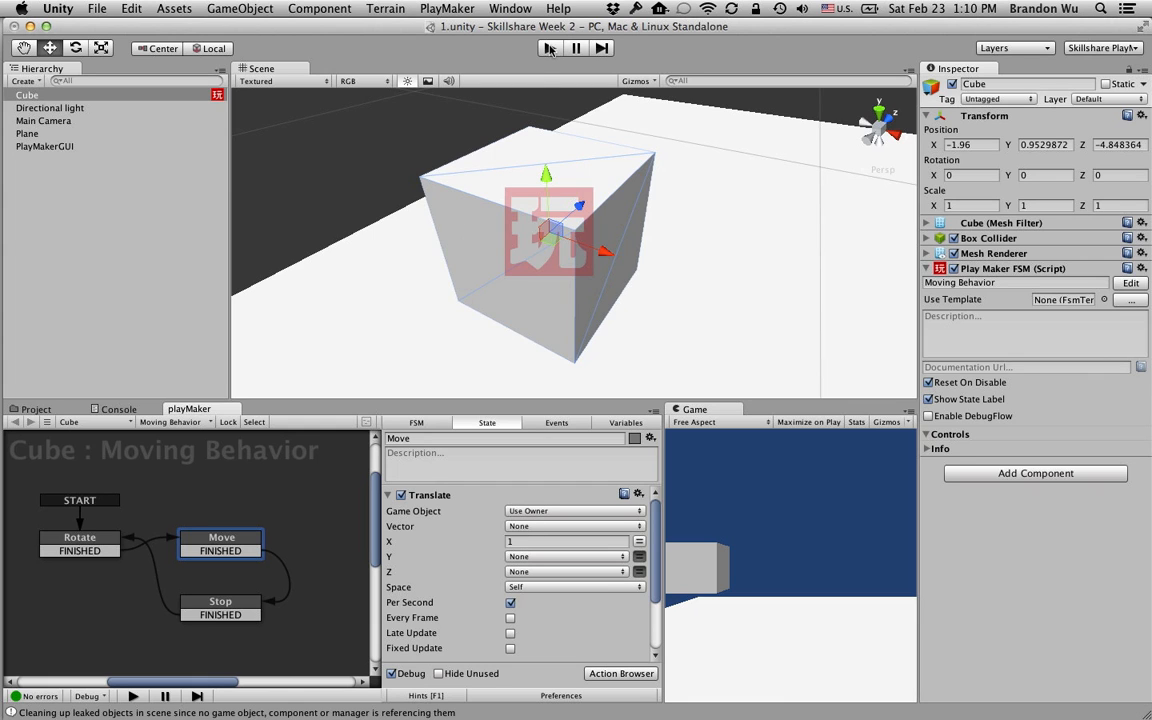
left_click(548, 48)
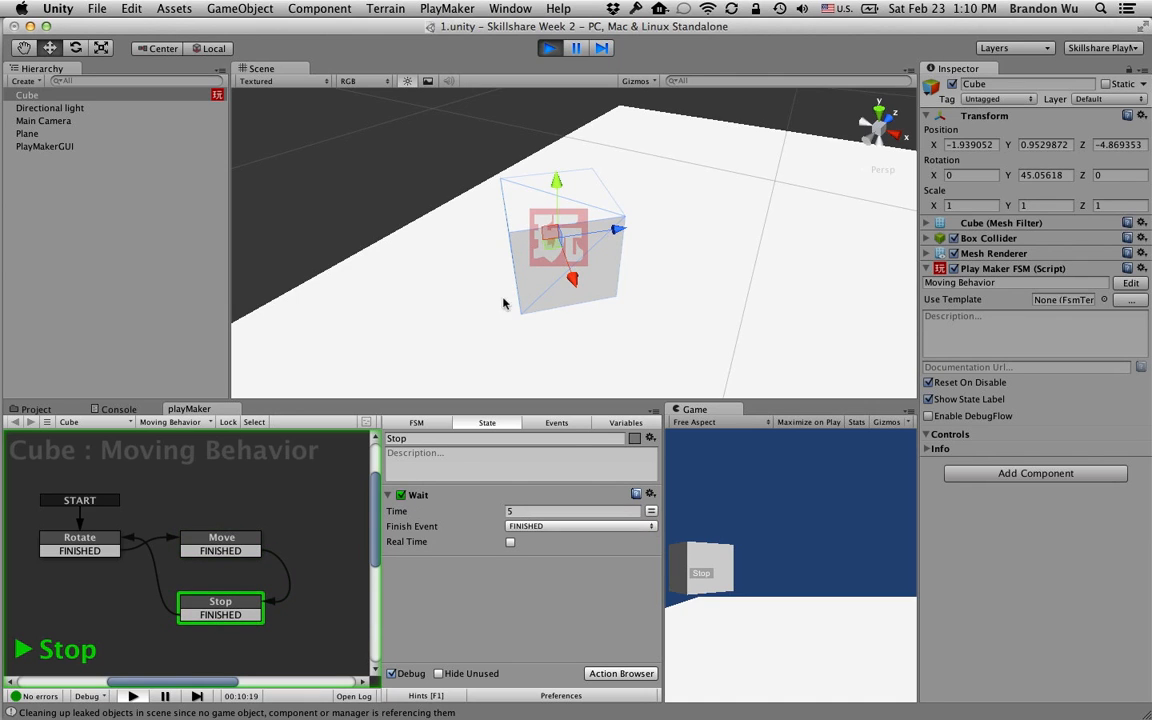
mouse_move(600, 258)
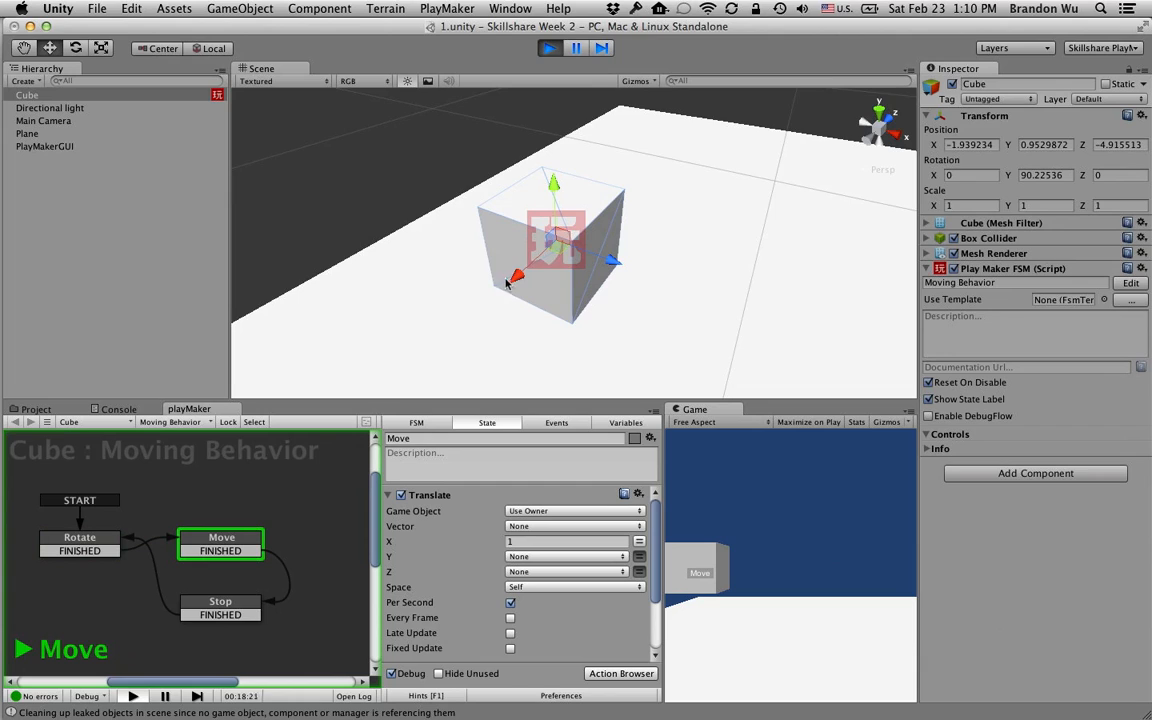
mouse_move(487, 308)
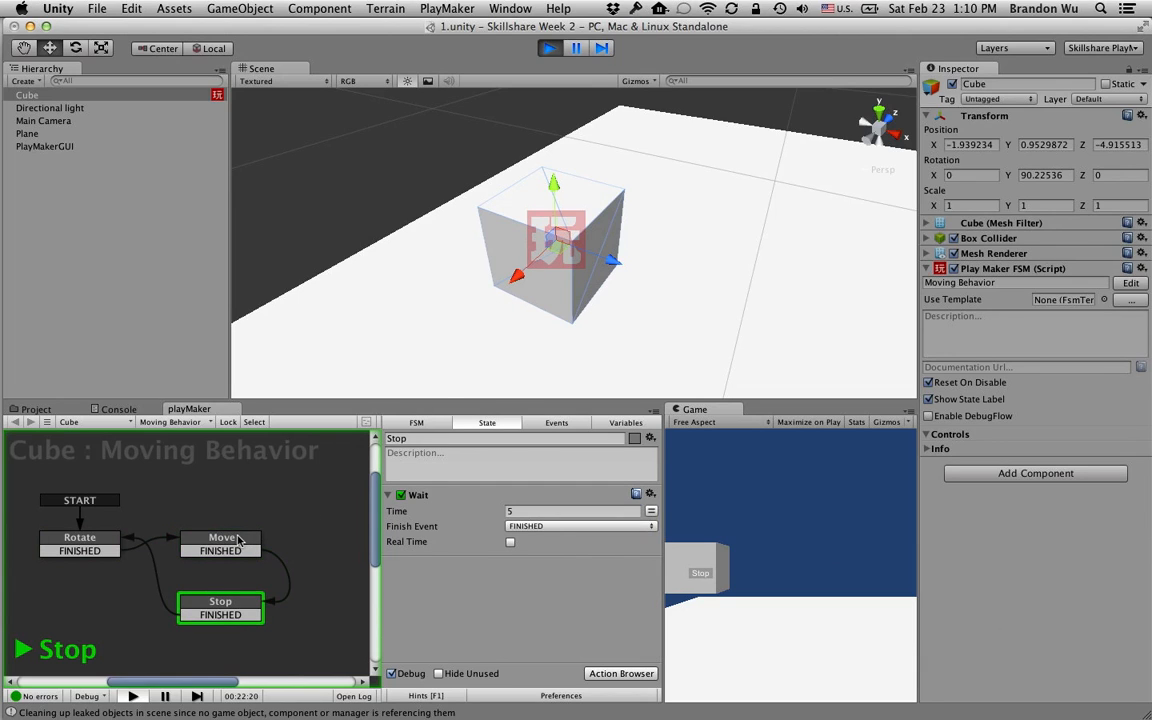
left_click(221, 543)
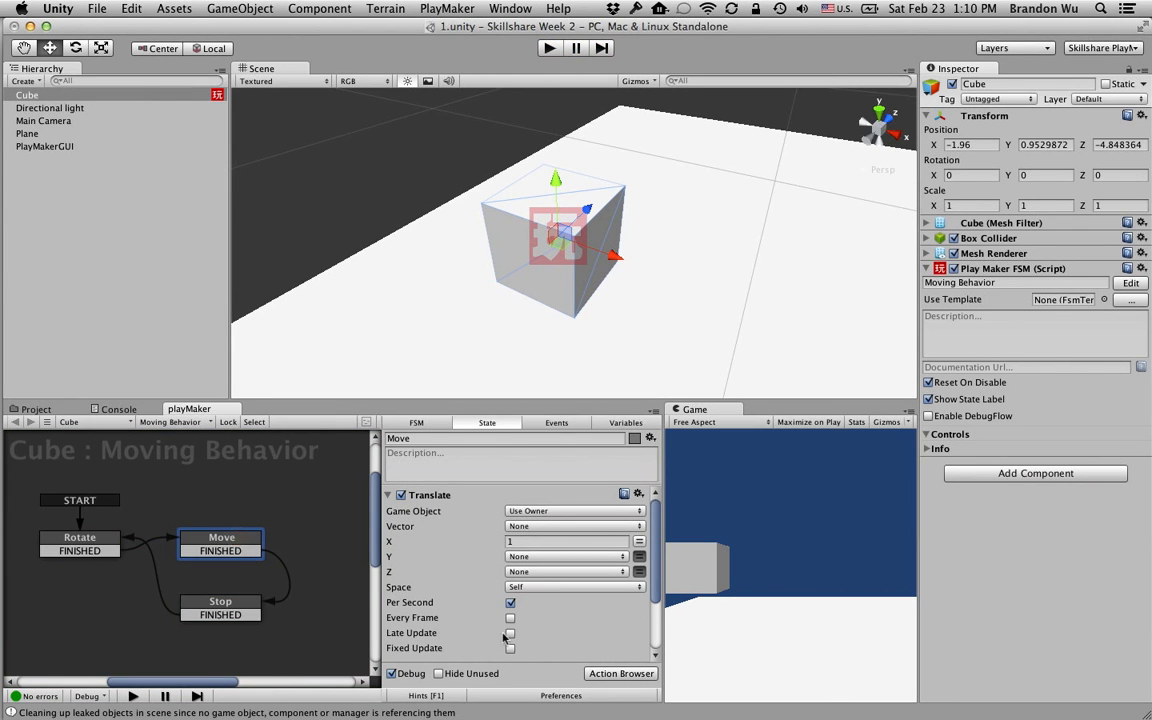
left_click(511, 617)
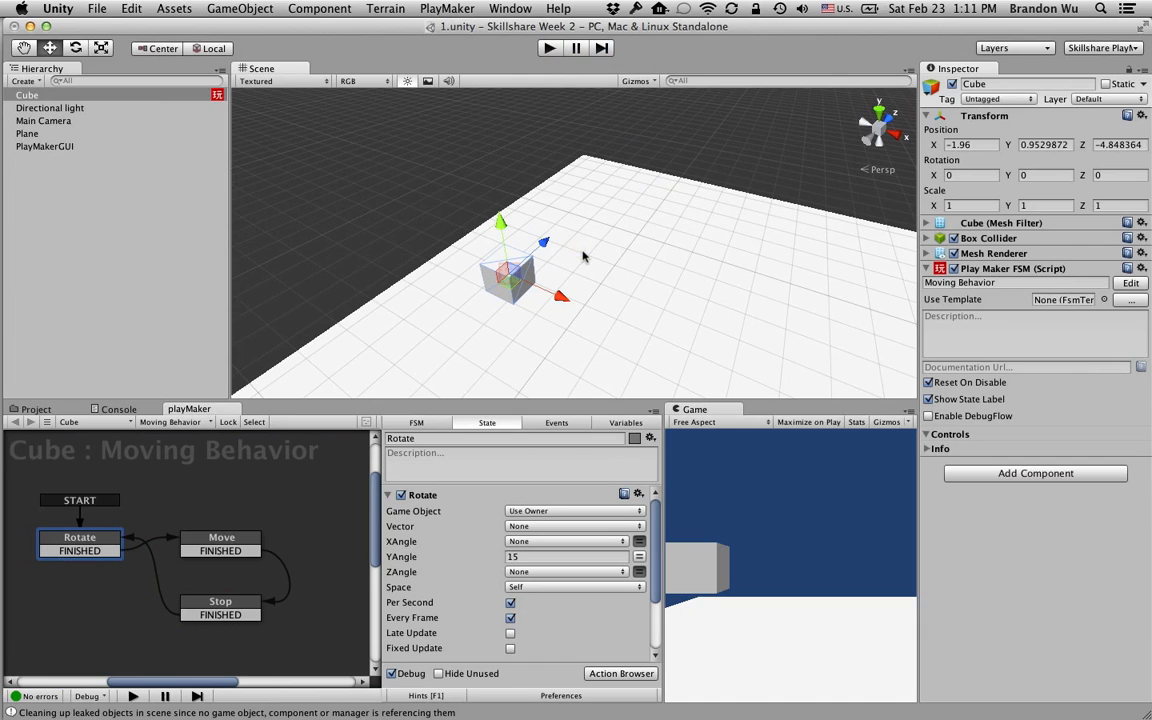
mouse_move(502, 159)
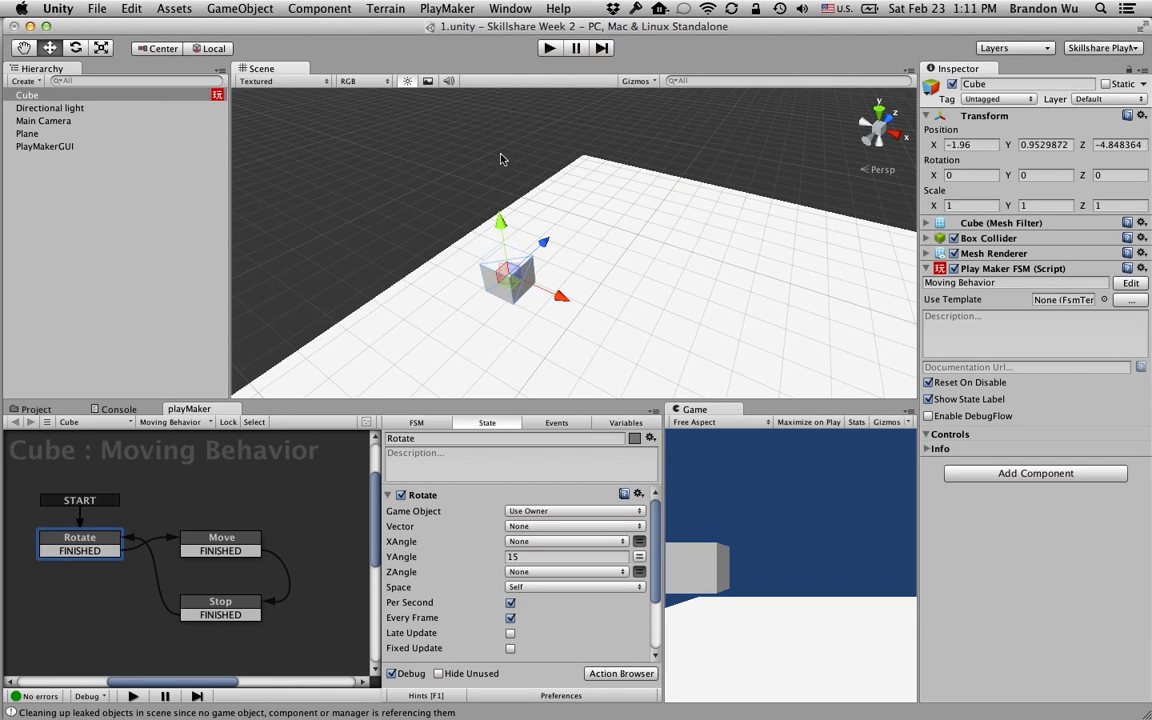
mouse_move(550, 300)
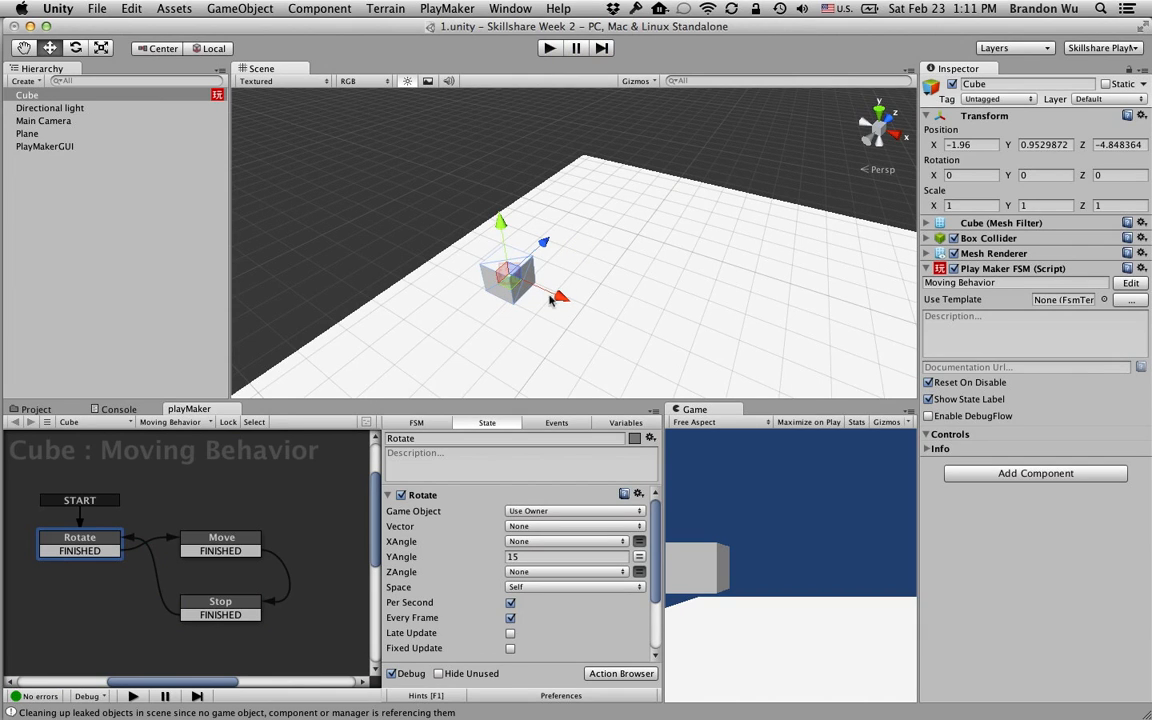
Drag the cube back and forth along X, reselecting between drags, ending near X -2.18.
left_click_drag(560, 295, 545, 290)
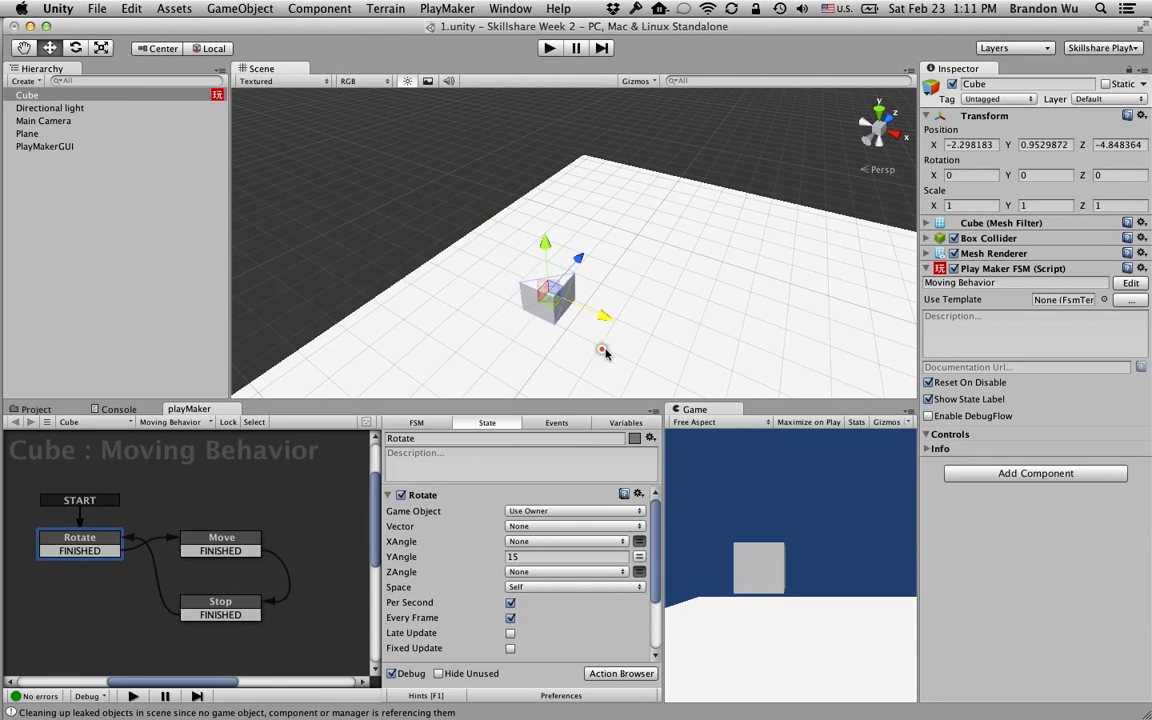
left_click_drag(604, 350, 528, 323)
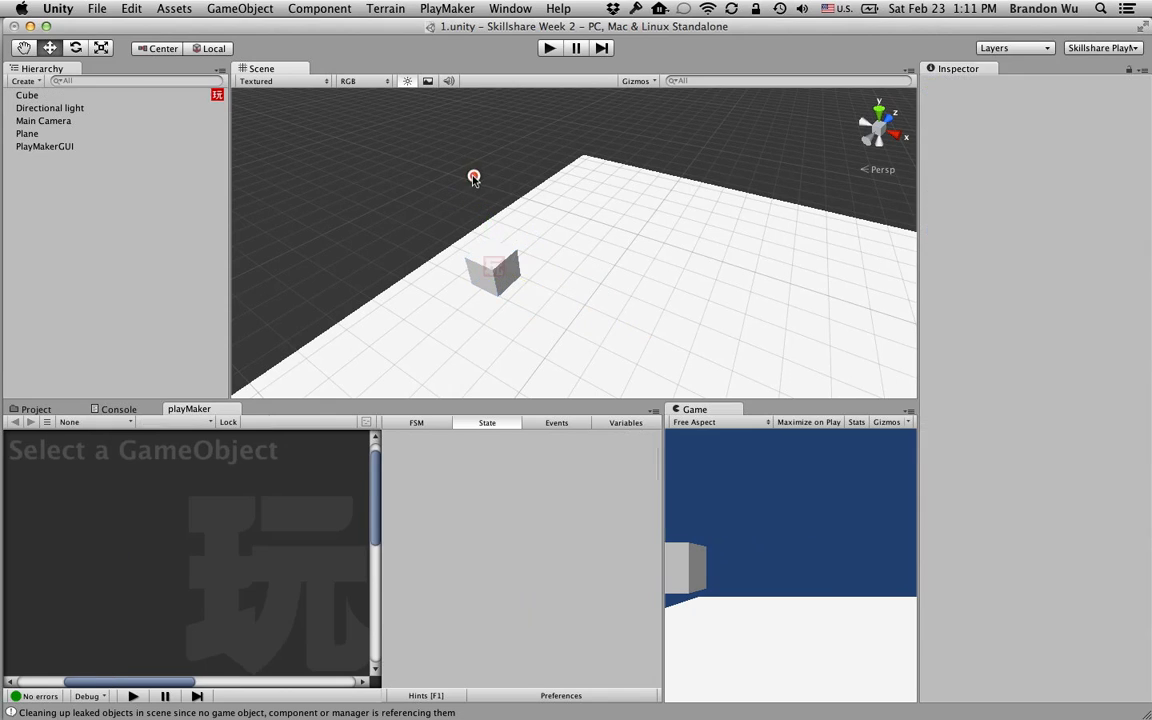
left_click(27, 95)
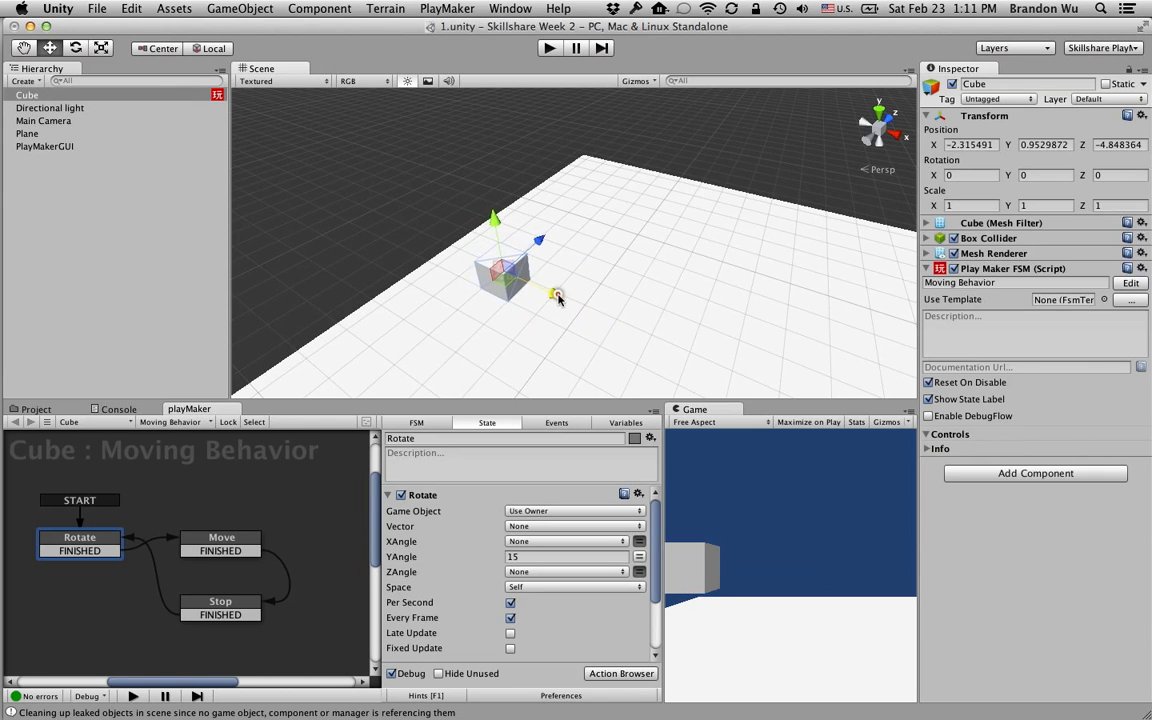
left_click_drag(555, 294, 540, 285)
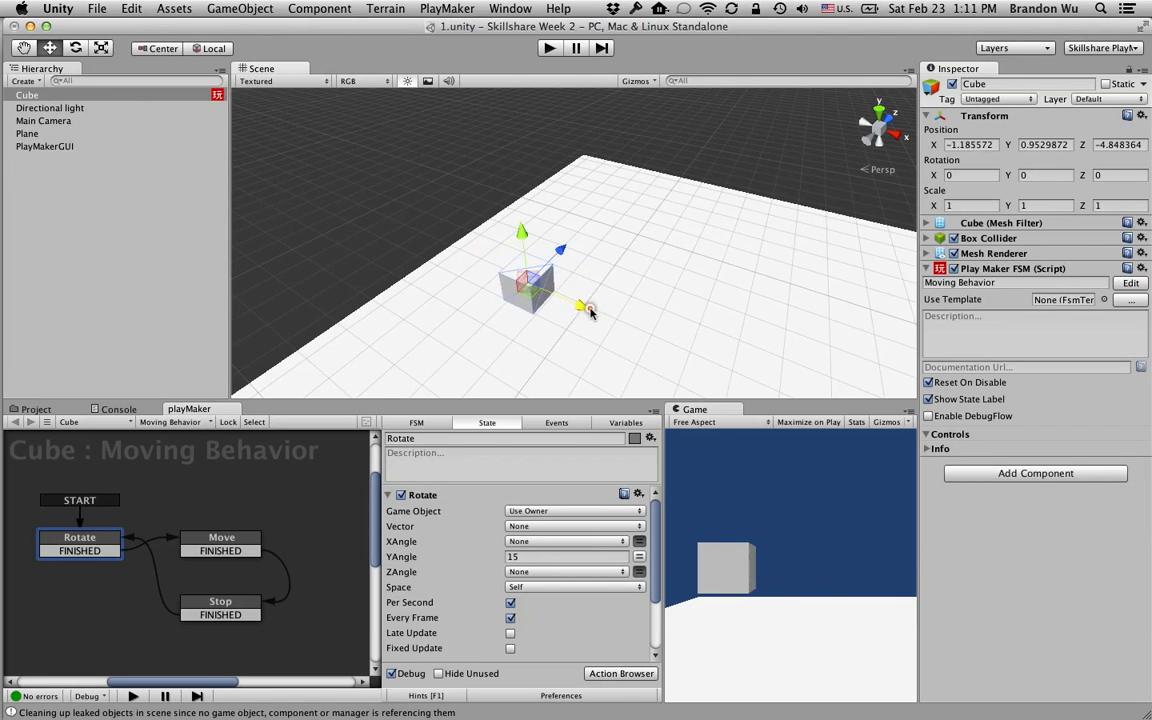
left_click_drag(581, 305, 555, 293)
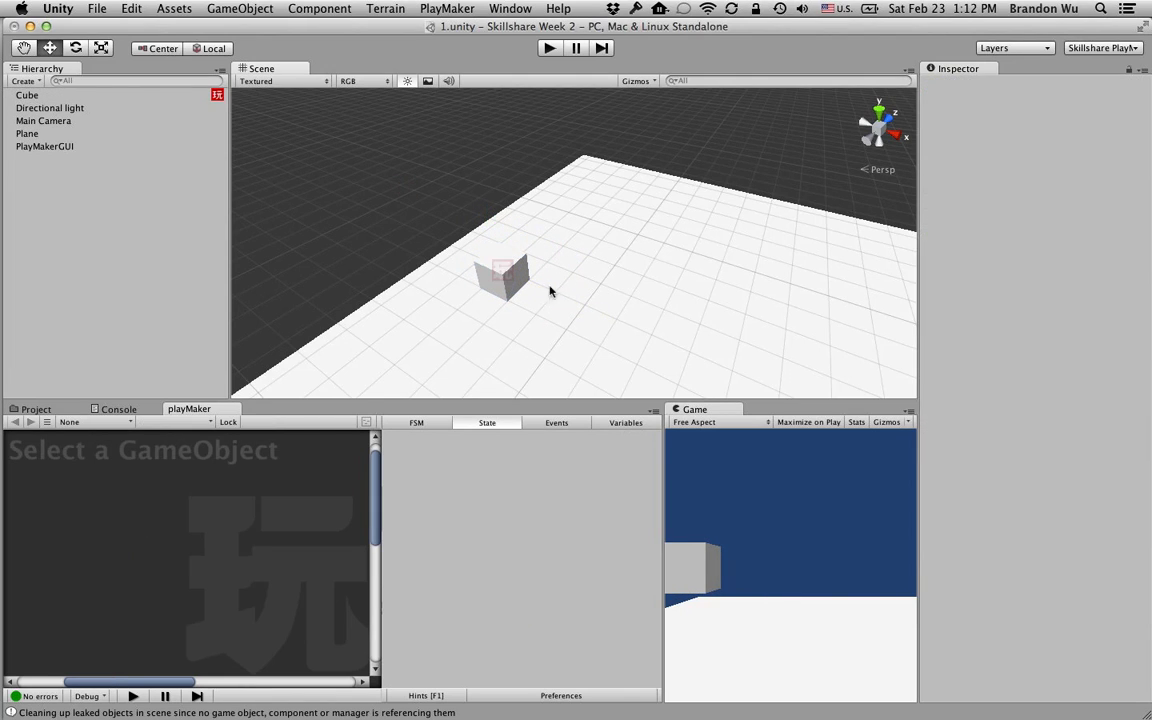
left_click(27, 95)
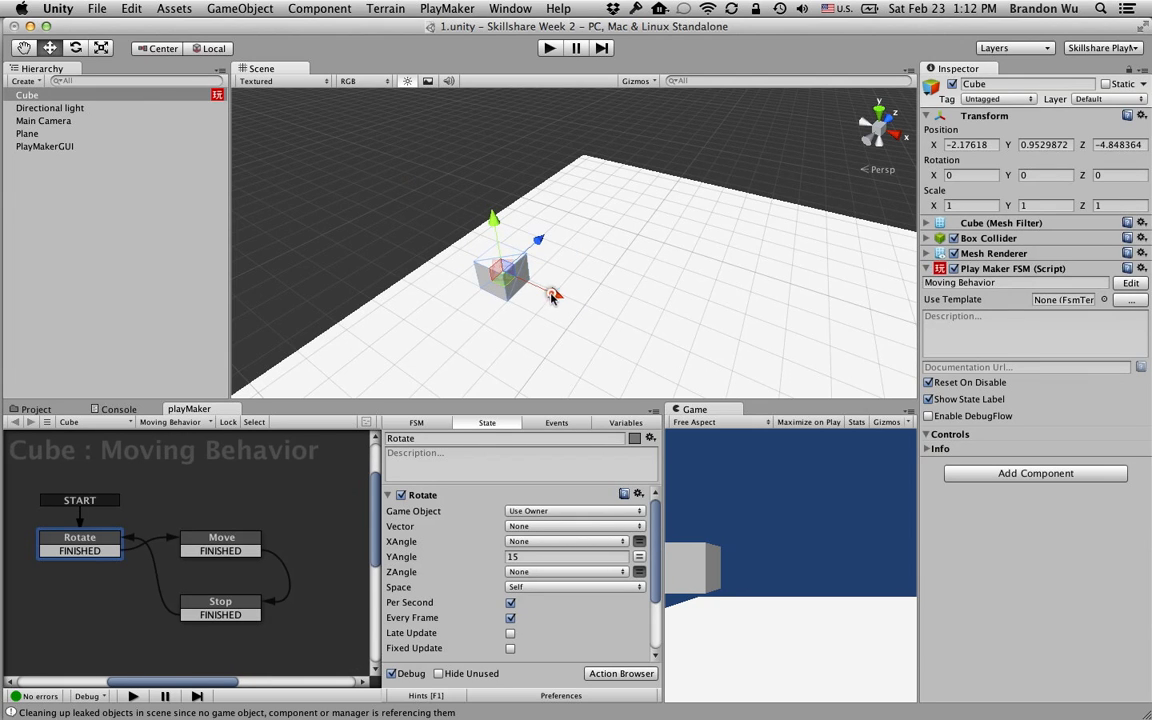
left_click_drag(555, 295, 555, 308)
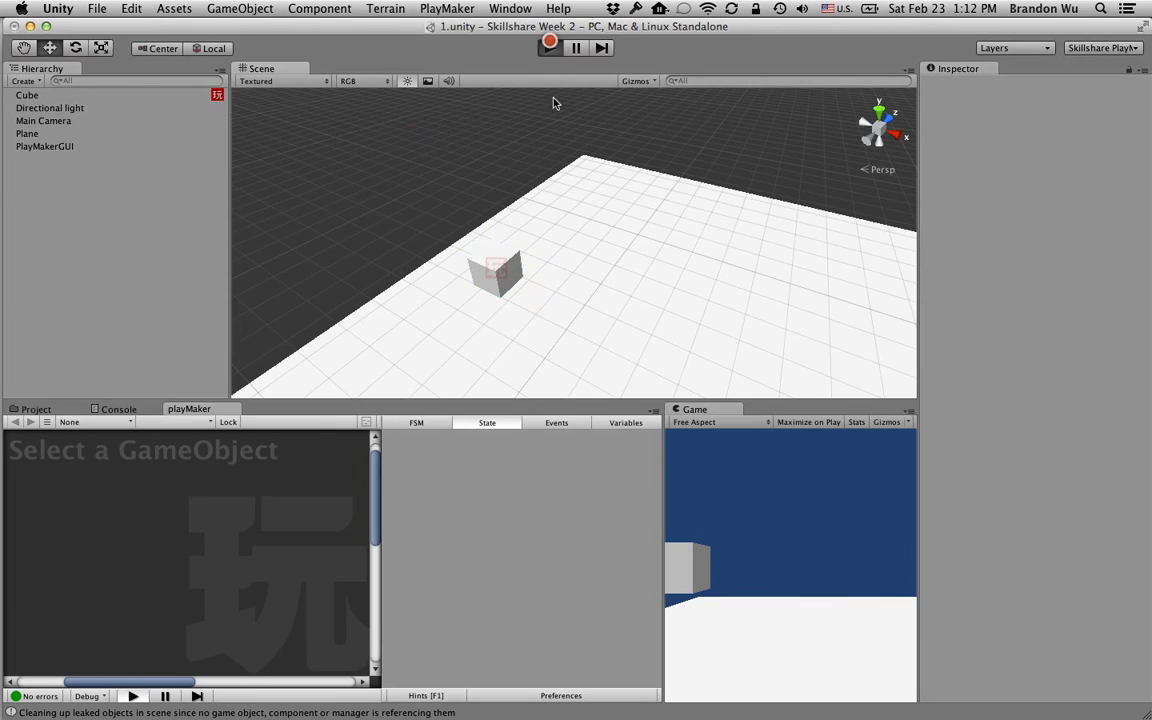
Play and stop the scene while watching the cube's FSM, then drag the cube to X -1.51.
left_click(548, 47)
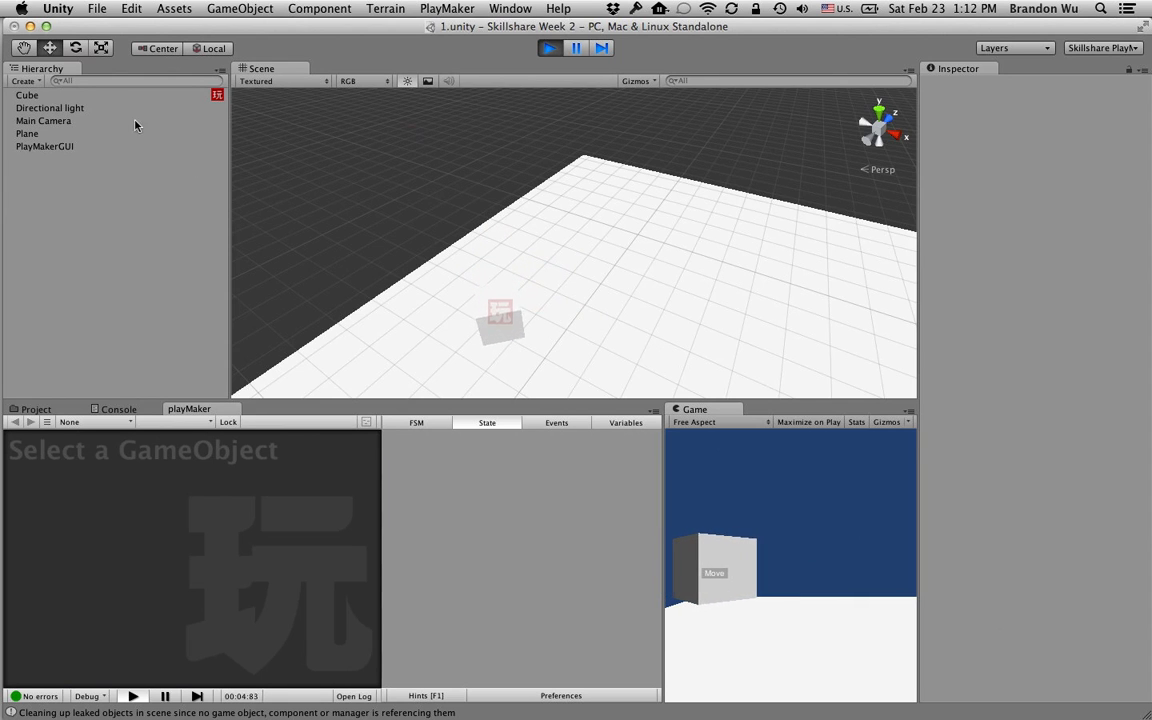
left_click(27, 94)
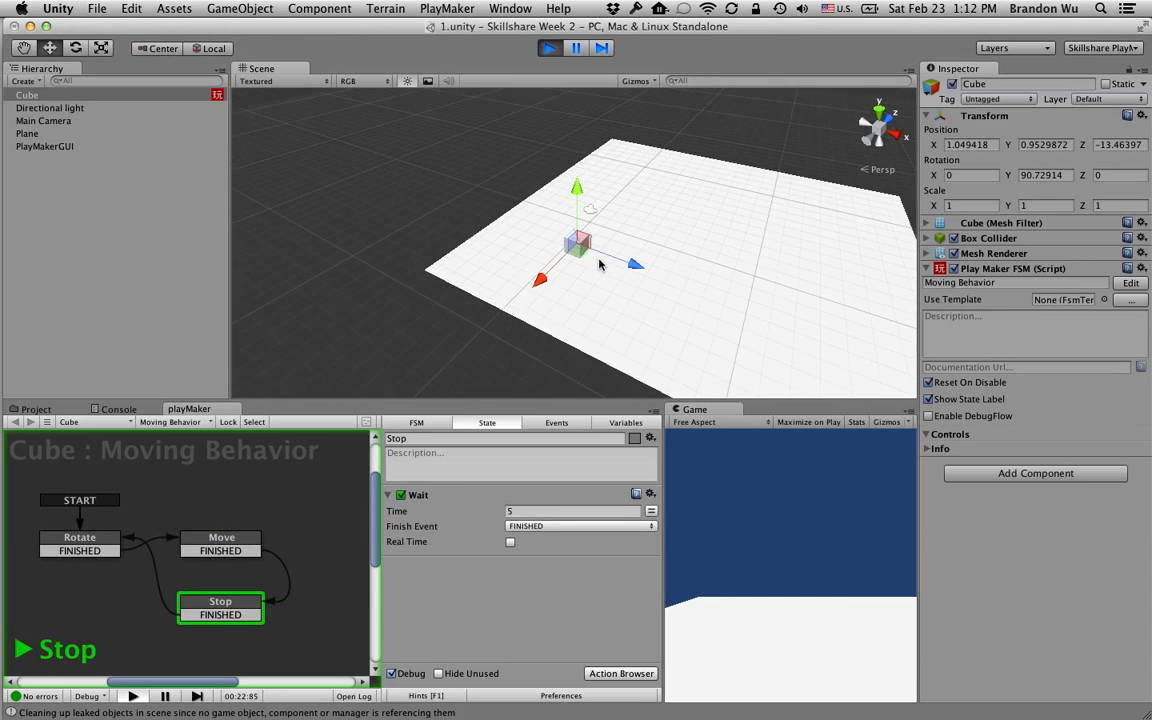
mouse_move(513, 267)
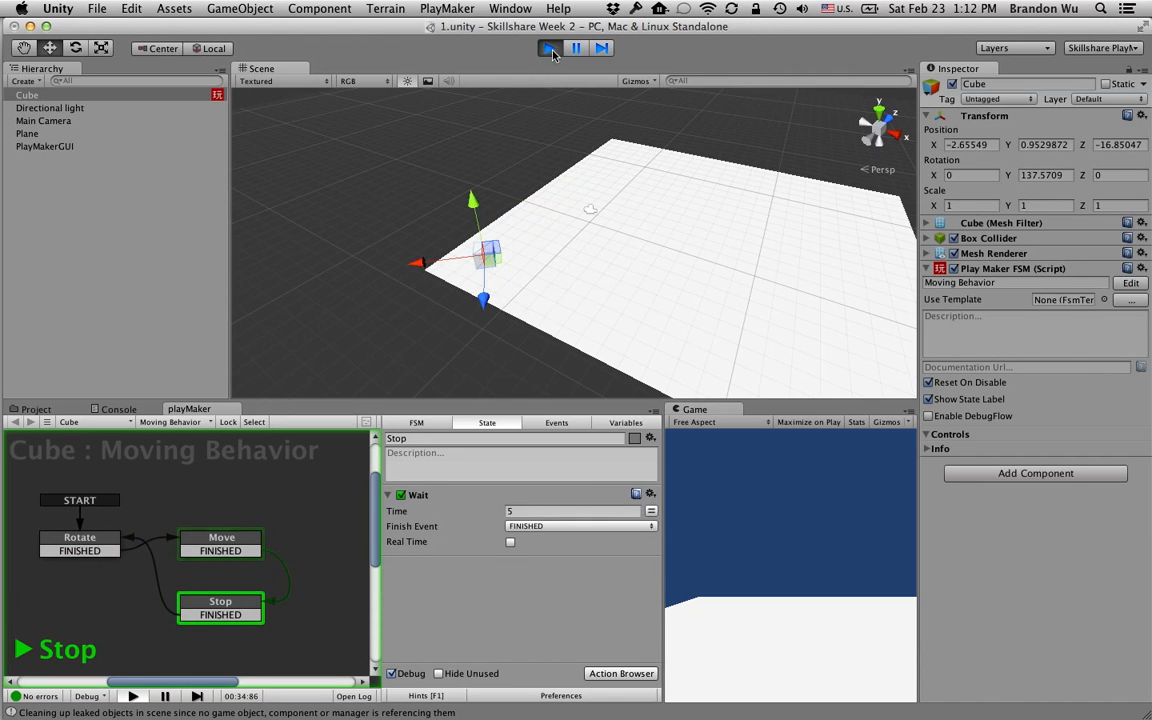
left_click(548, 48)
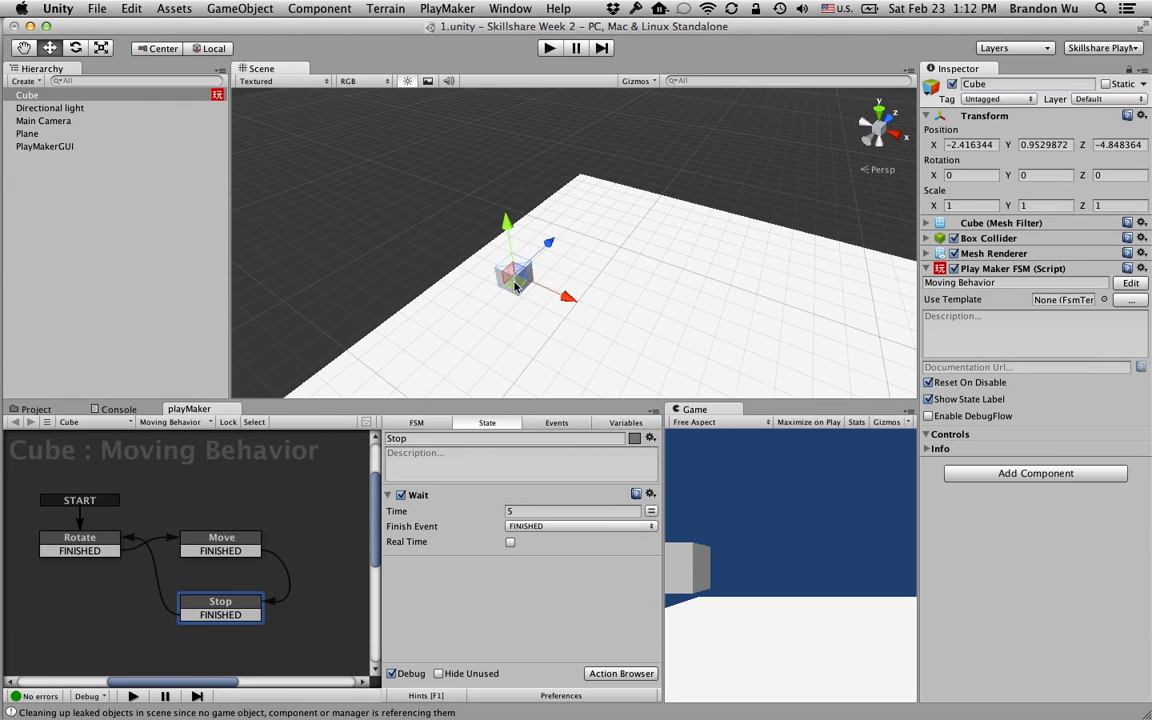
left_click_drag(515, 275, 550, 295)
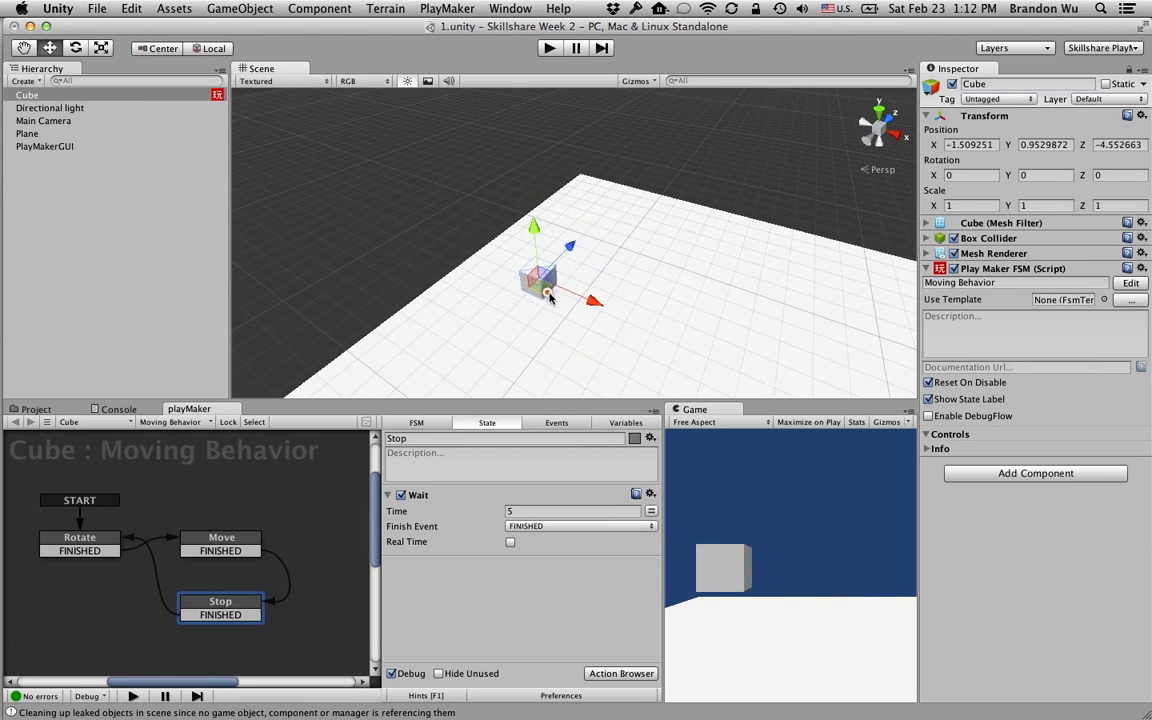